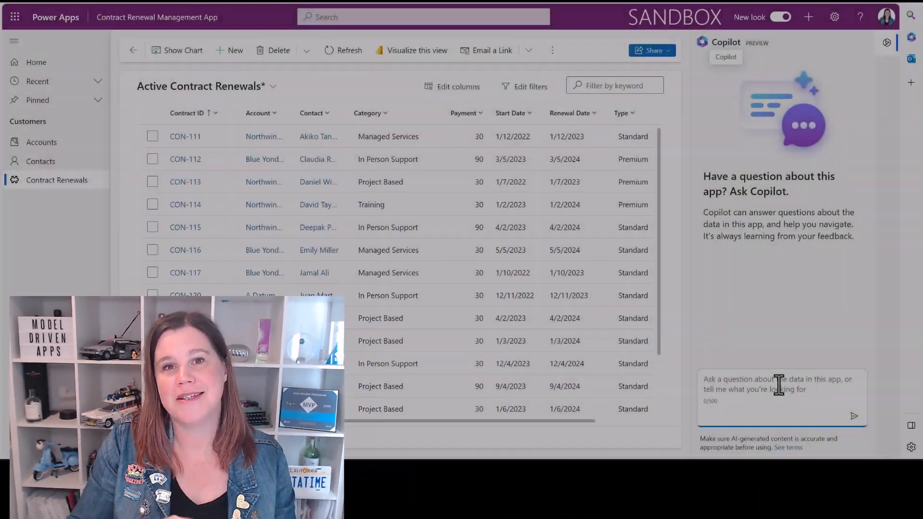
Ask Copilot for the average and highest contract values and how many contracts exceed 20000
text(What is the av)
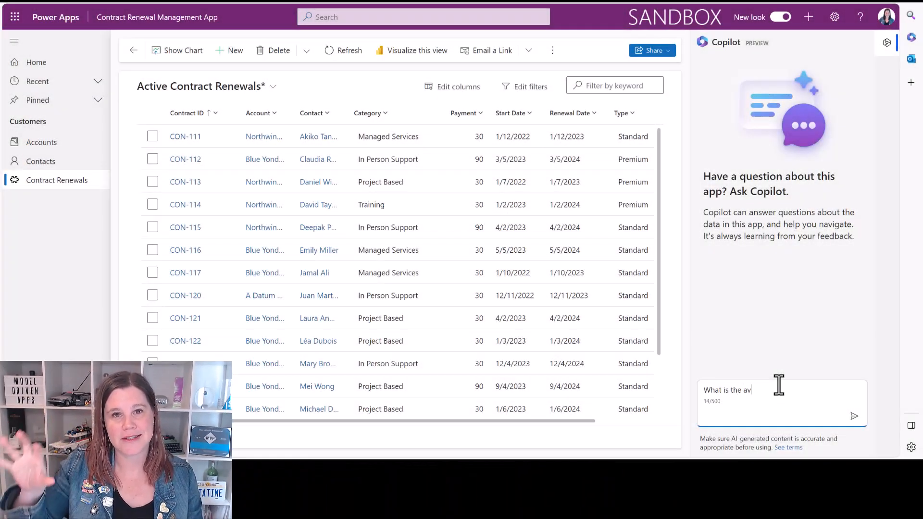
click(854, 416)
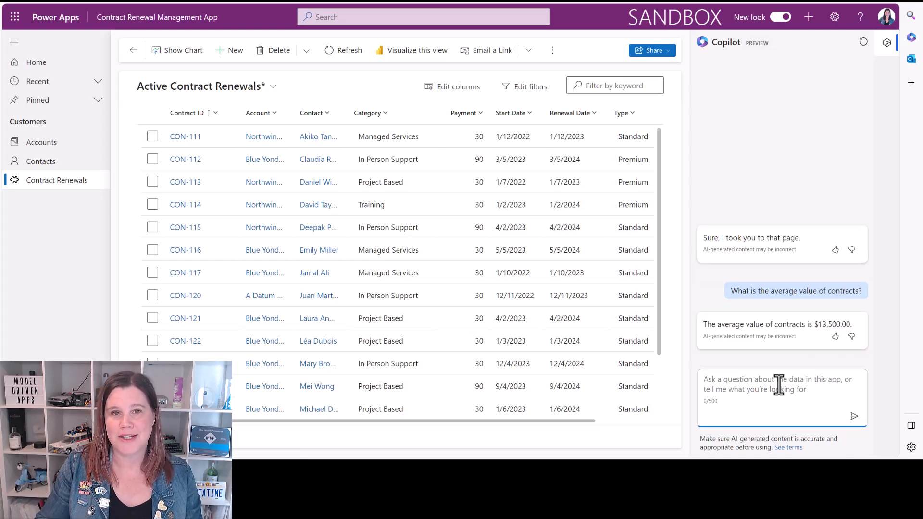
text(what is our highest contrac)
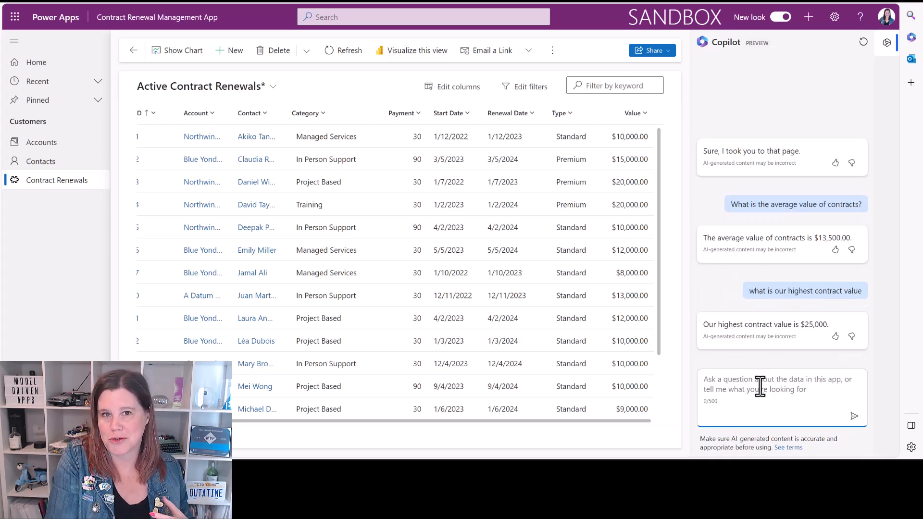
text(how many contracts do we have over 20000)
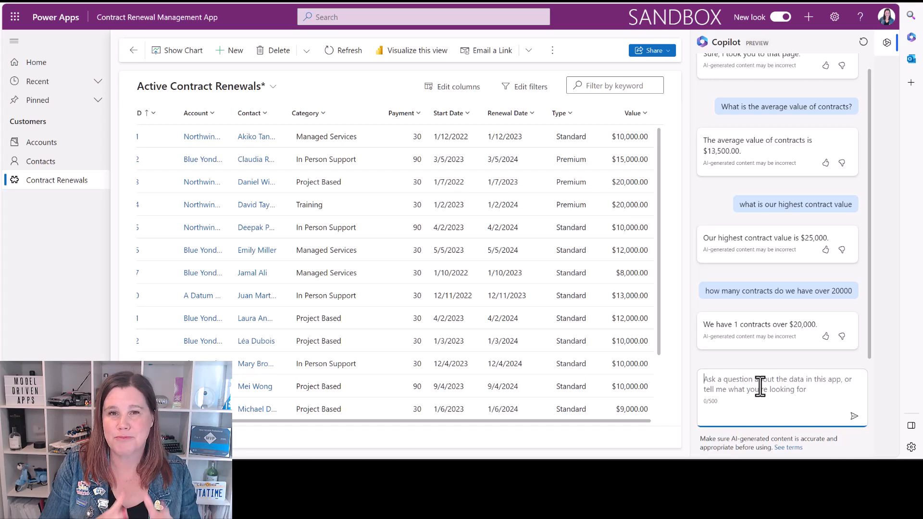
text(which contract)
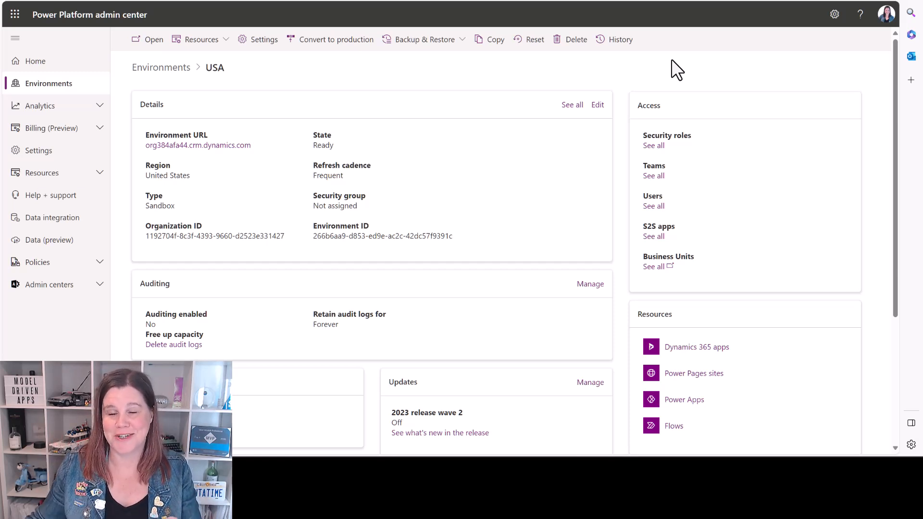
mouse_move(574, 81)
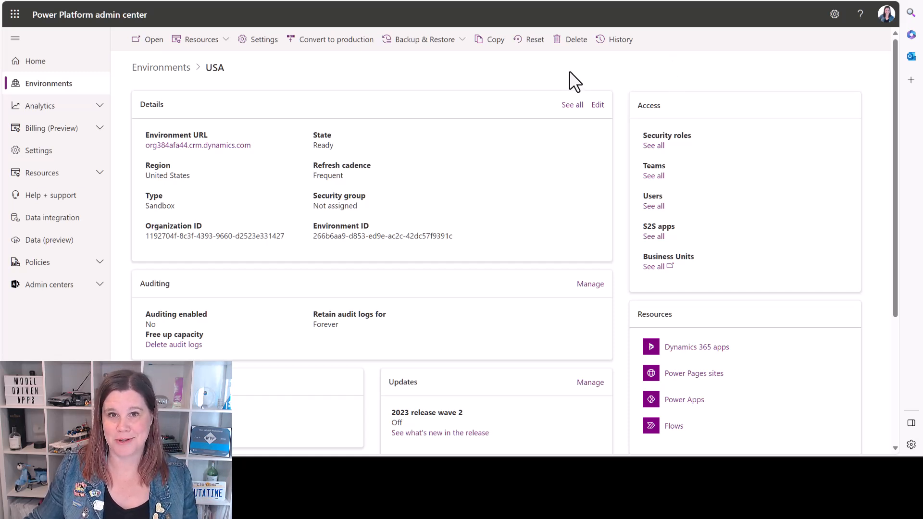
mouse_move(393, 92)
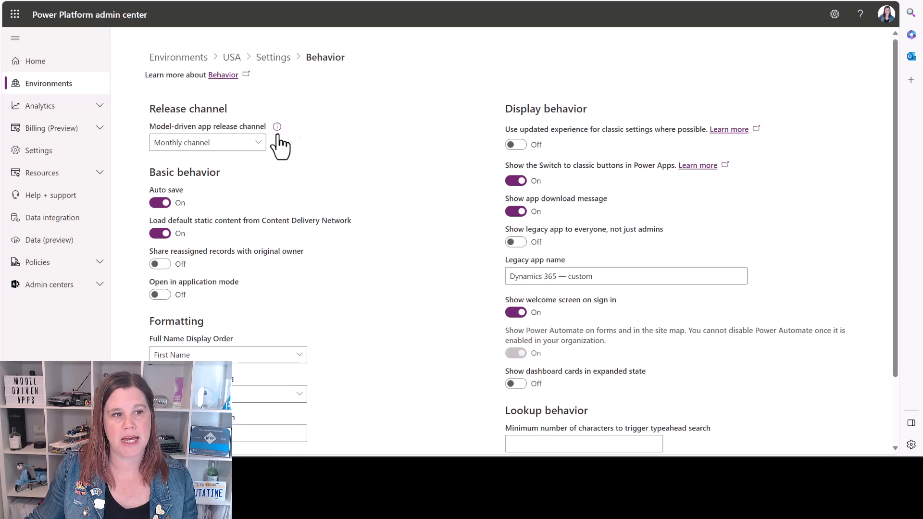
Set the USA environment's model-driven app release channel to Monthly channel
click(207, 142)
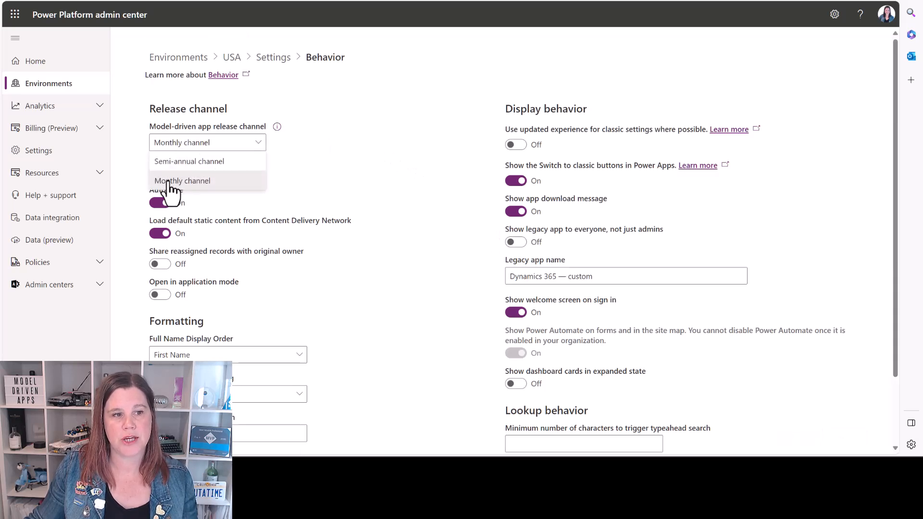
click(183, 180)
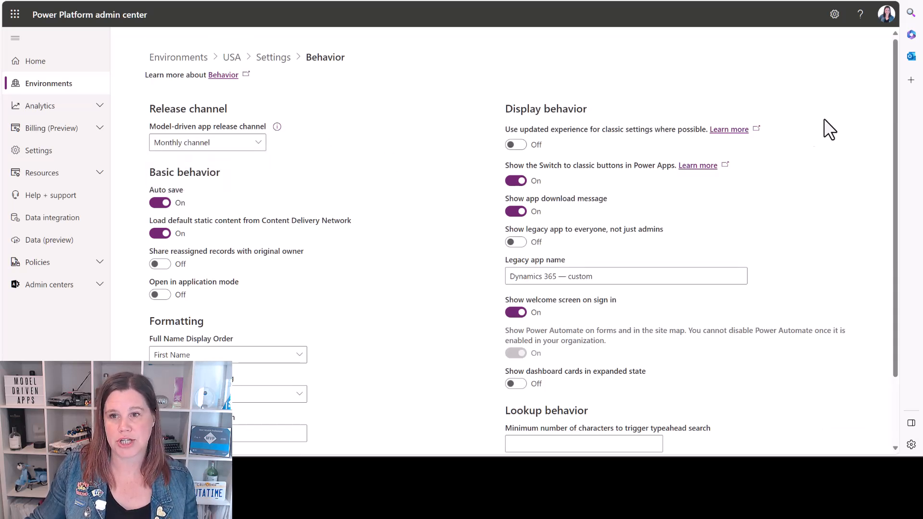
scroll(down, 3)
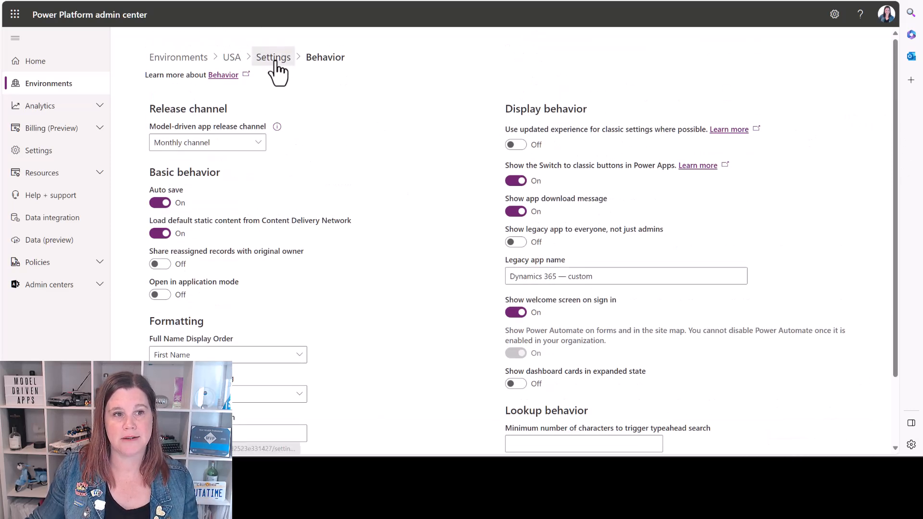
Return to environment settings and review Features, confirming Copilot data analysis is on
click(273, 57)
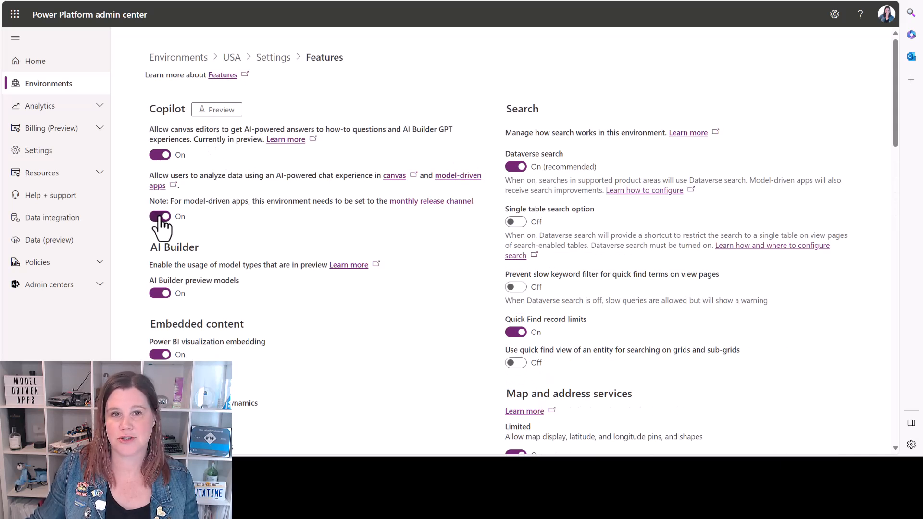
scroll(down, 3)
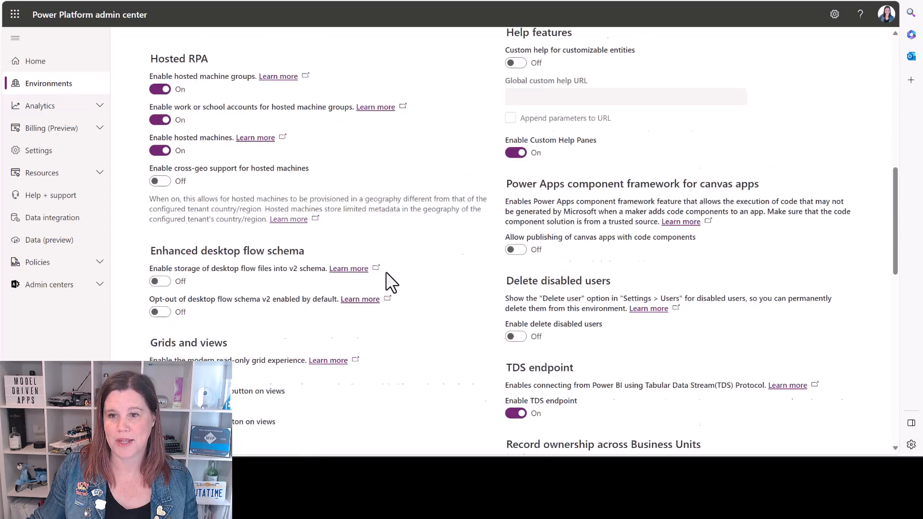
scroll(down, 3)
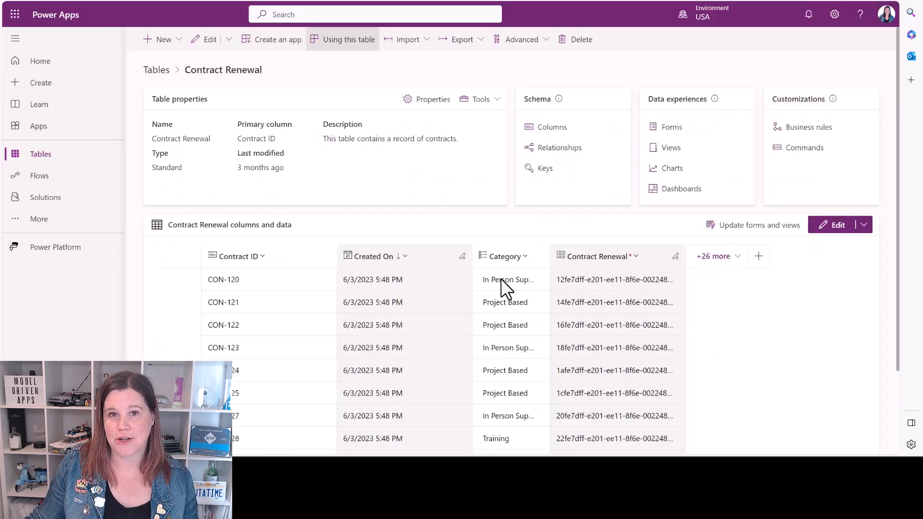
mouse_move(851, 428)
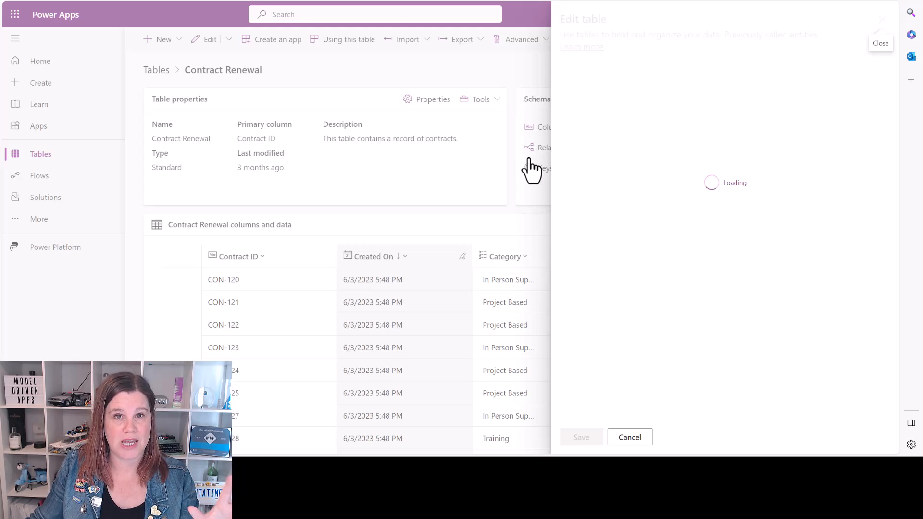
mouse_move(536, 230)
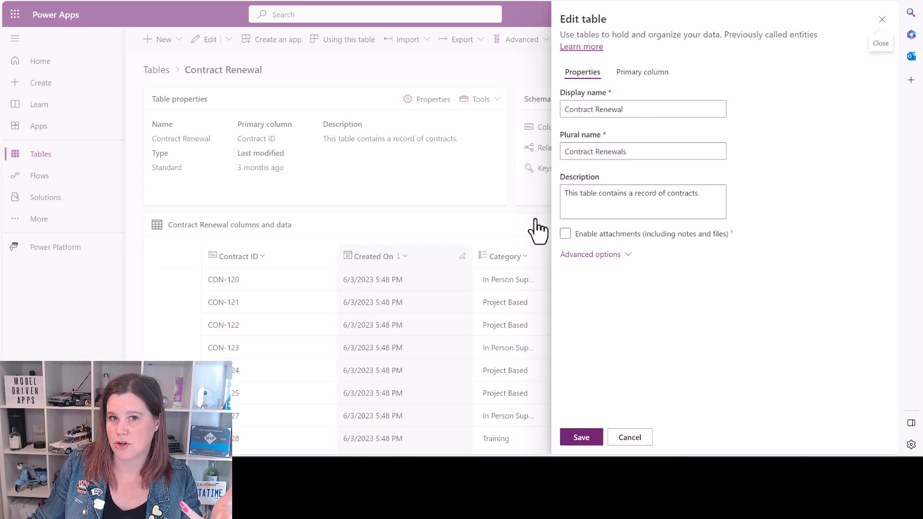
Enable Track changes and Appear in search results for Contract Renewal, then save
click(591, 253)
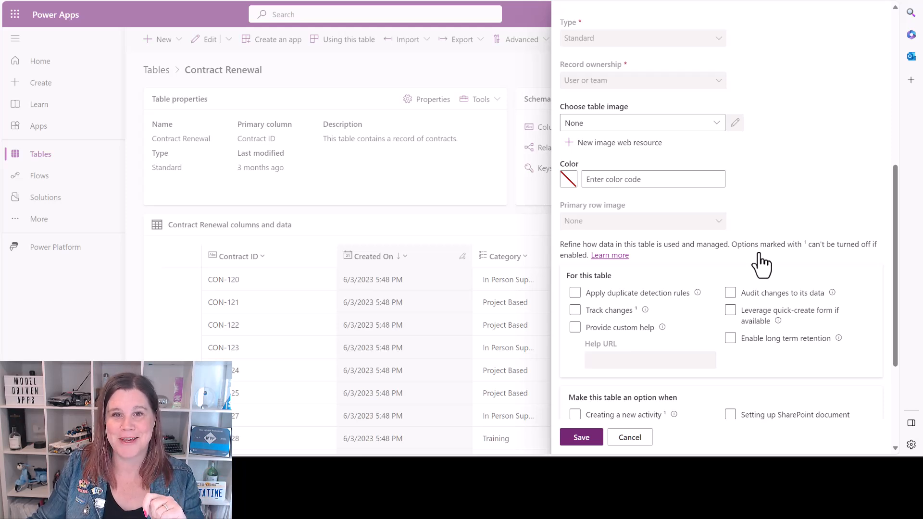
mouse_move(713, 260)
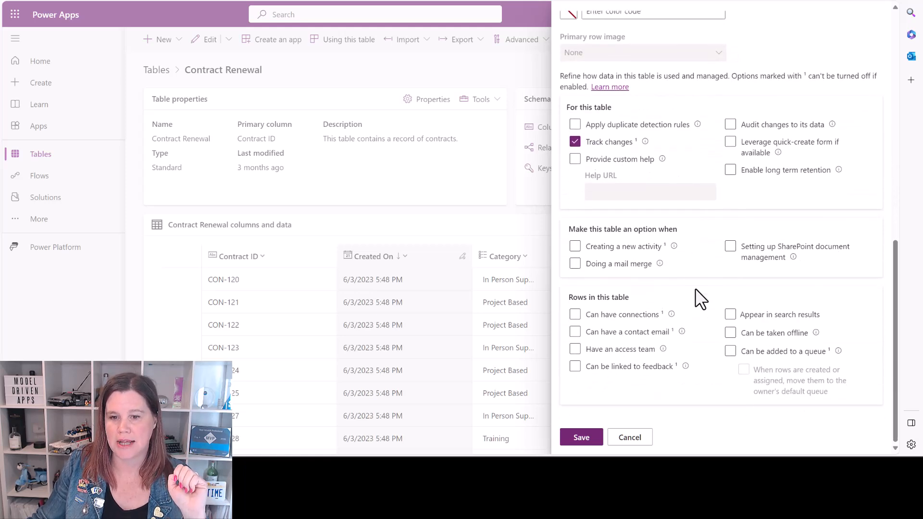
click(730, 314)
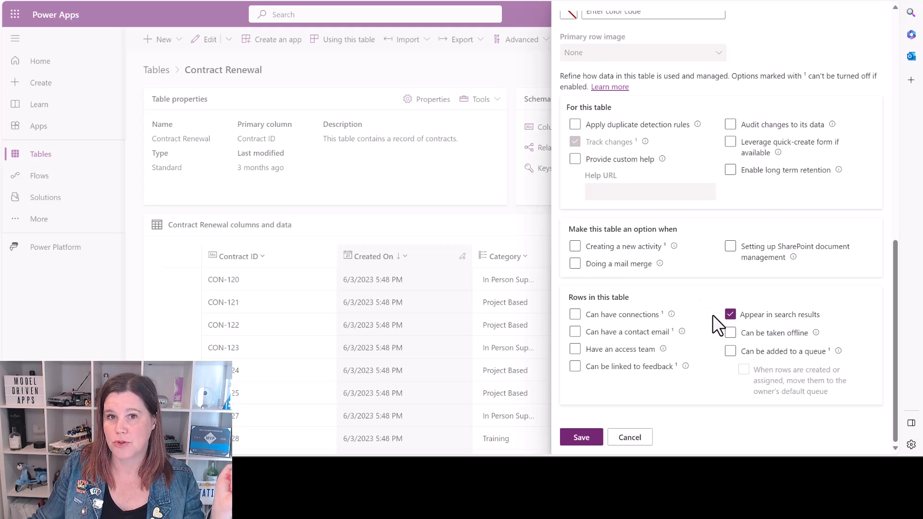
click(581, 436)
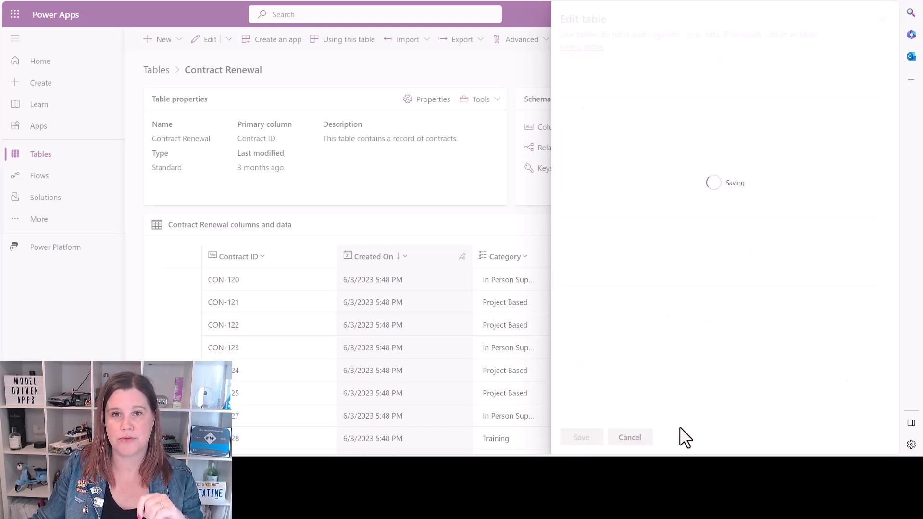
mouse_move(688, 436)
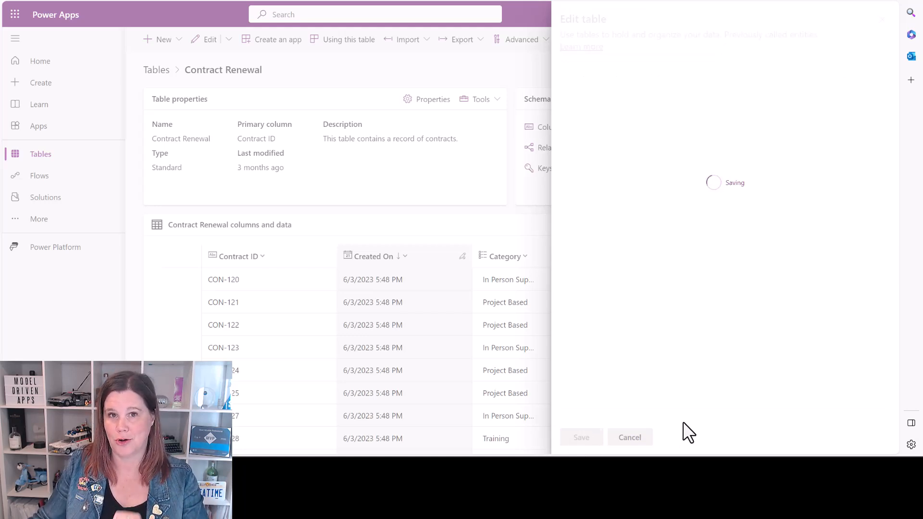
click(580, 437)
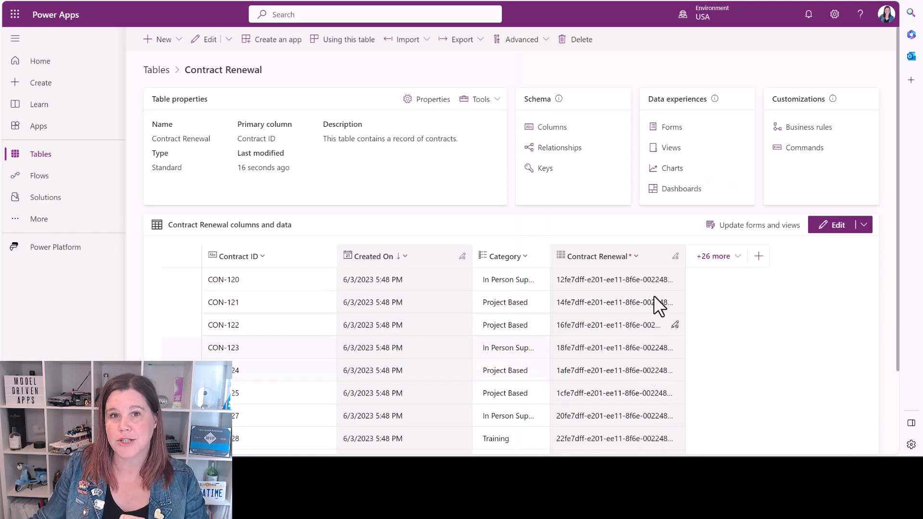
mouse_move(553, 206)
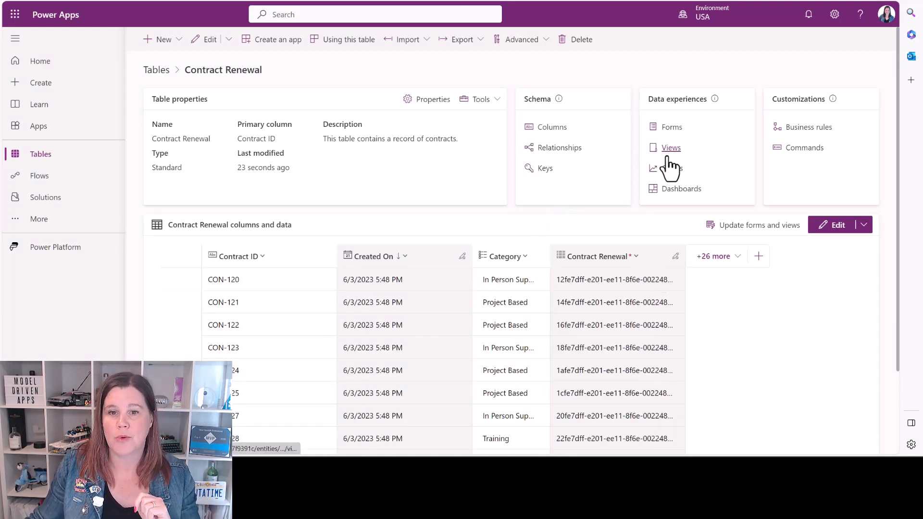
click(671, 147)
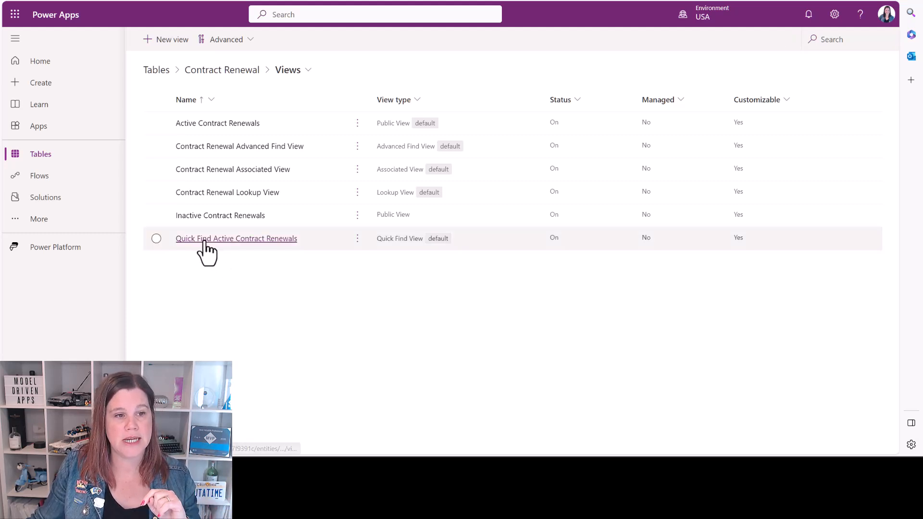
mouse_move(236, 238)
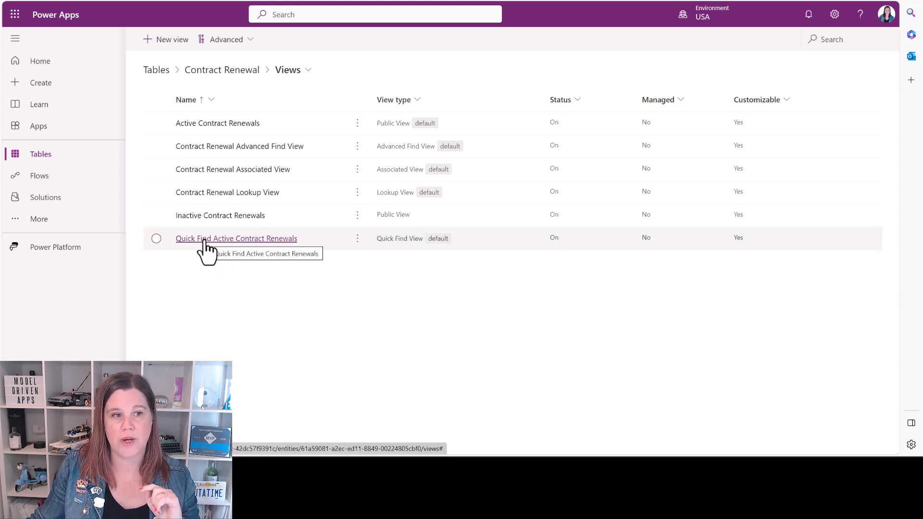
click(236, 239)
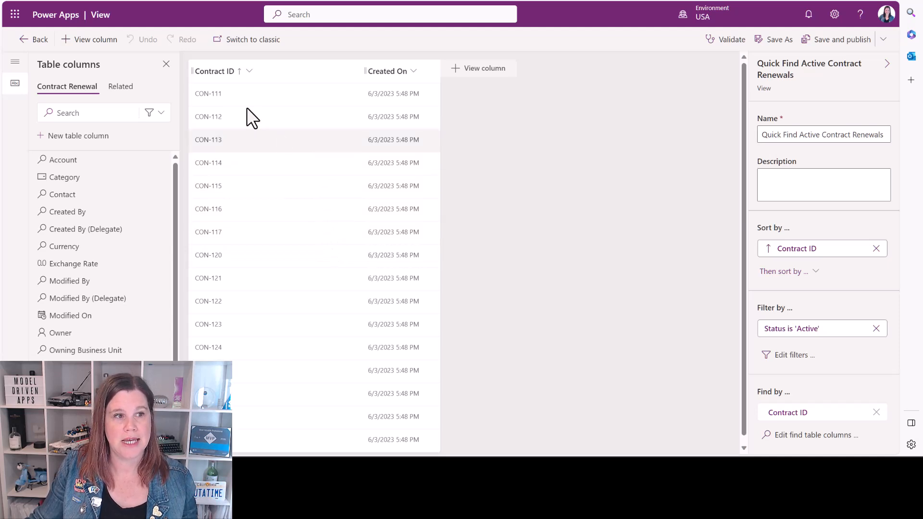
mouse_move(386, 70)
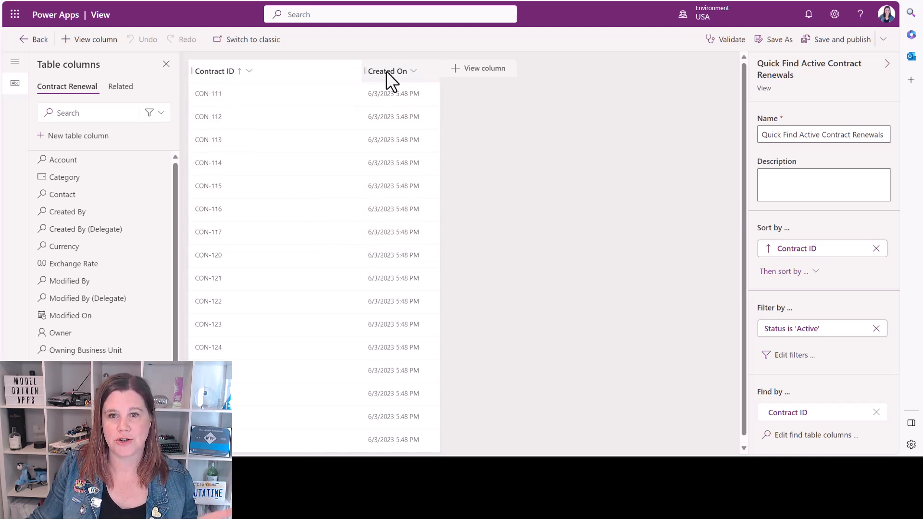
mouse_move(388, 71)
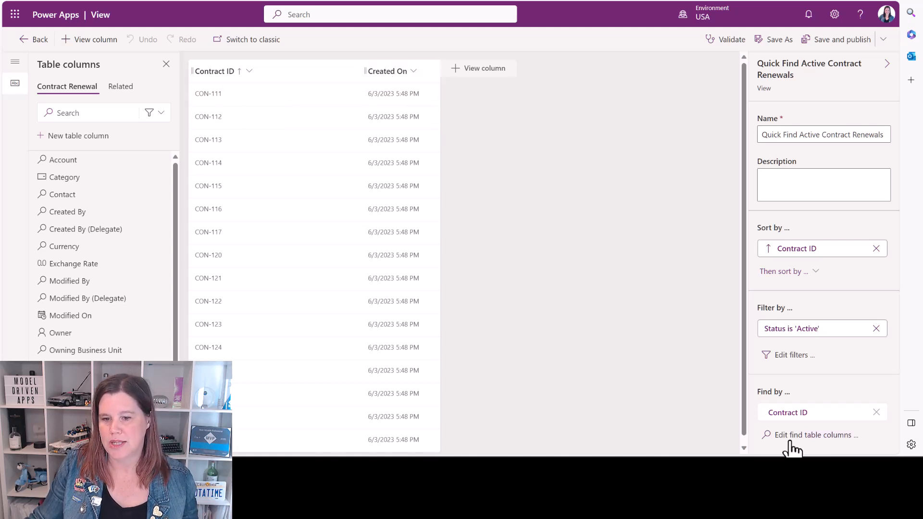
mouse_move(807, 439)
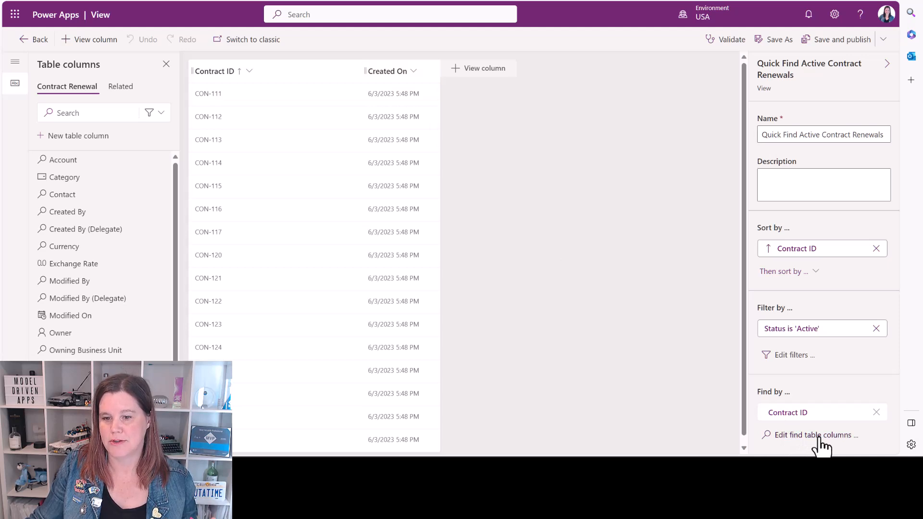
Add Start Date, Status Reason, Status and Value to the Quick Find searchable columns
click(815, 435)
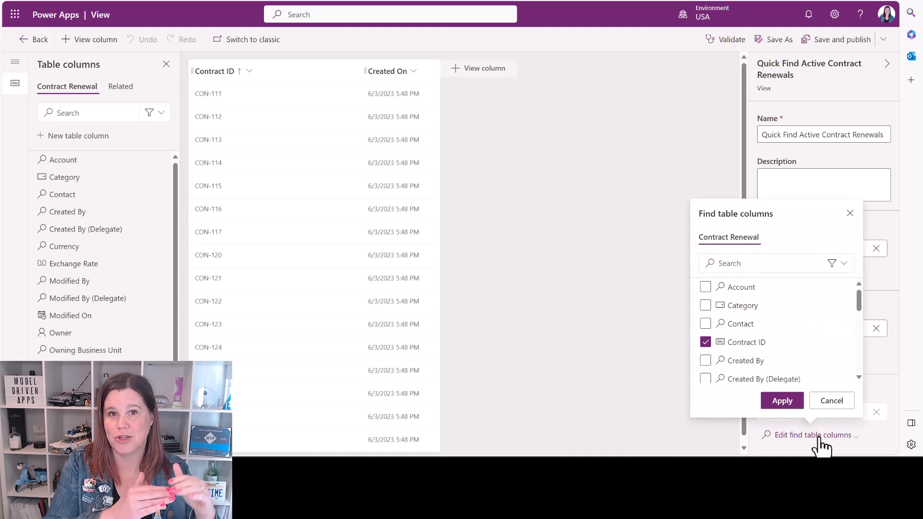
click(705, 345)
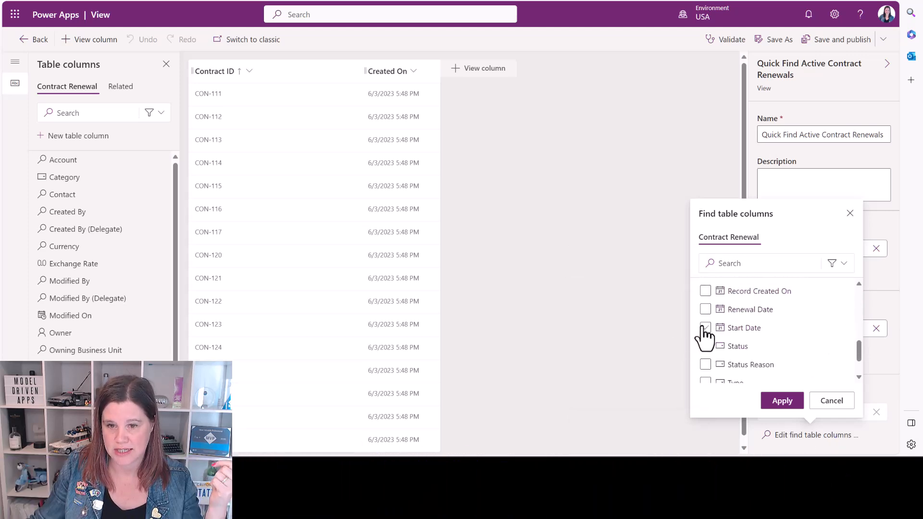
click(704, 328)
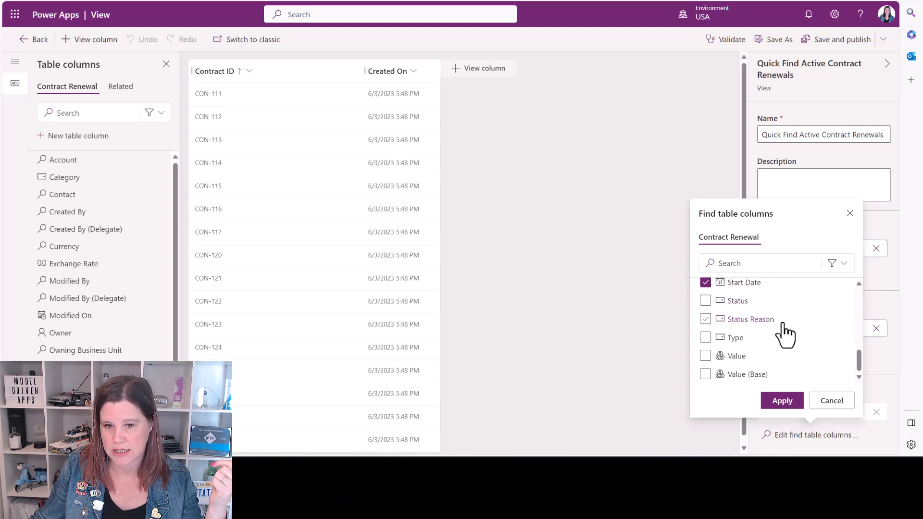
click(704, 318)
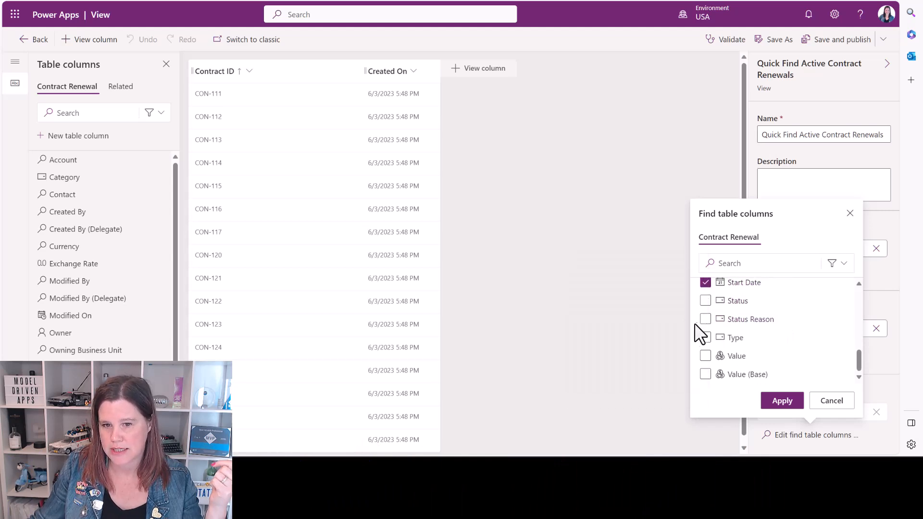
click(705, 300)
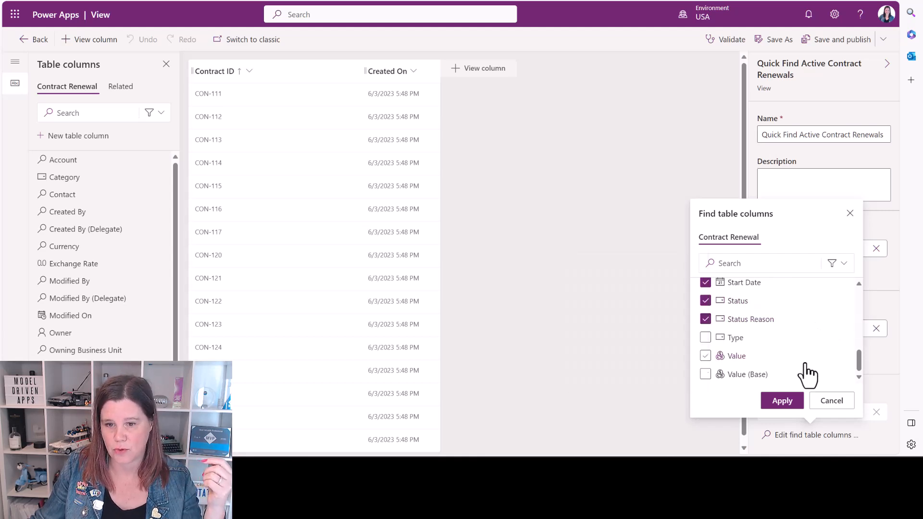
click(705, 338)
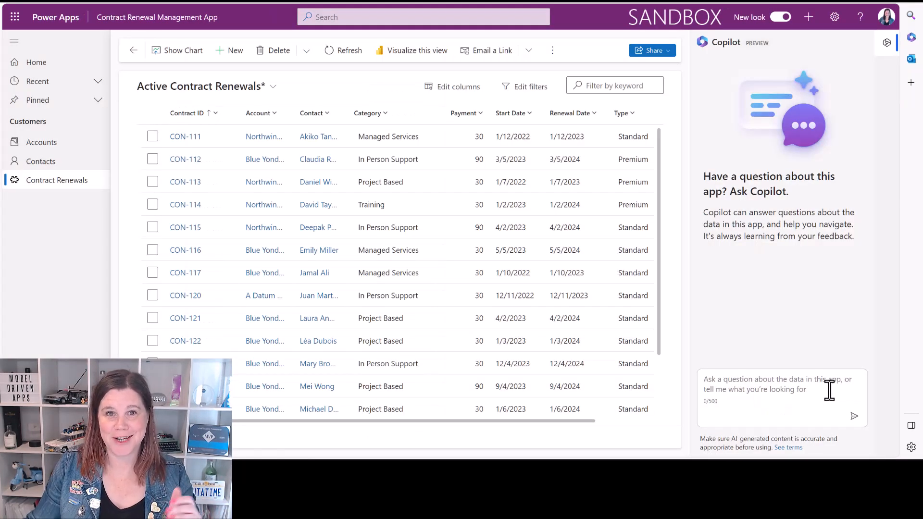
mouse_move(786, 266)
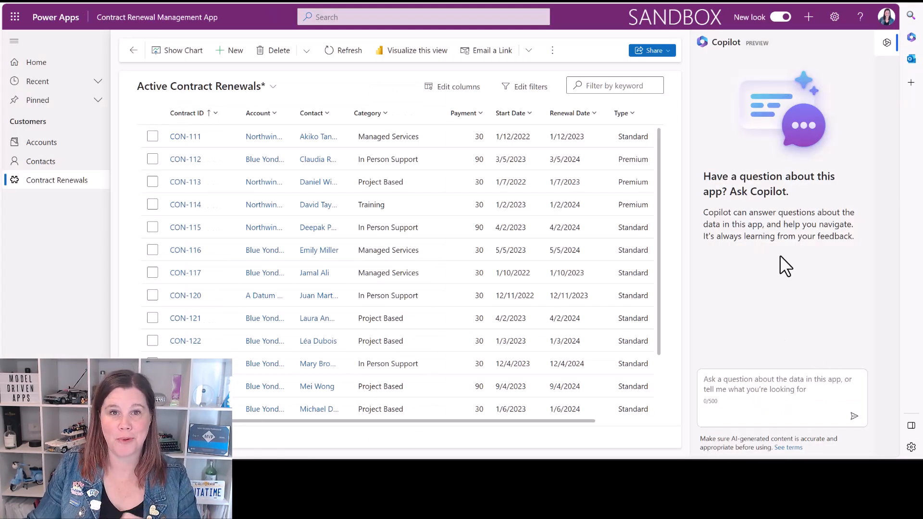
mouse_move(726, 47)
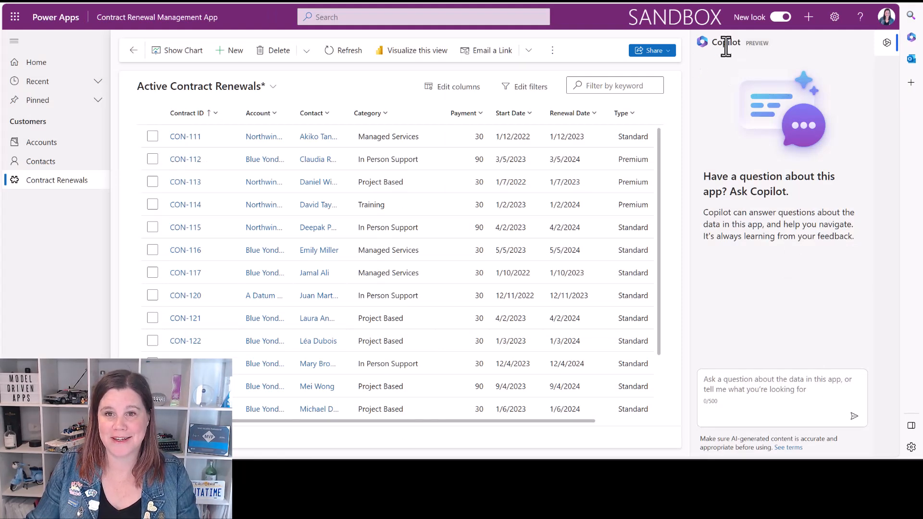
mouse_move(891, 53)
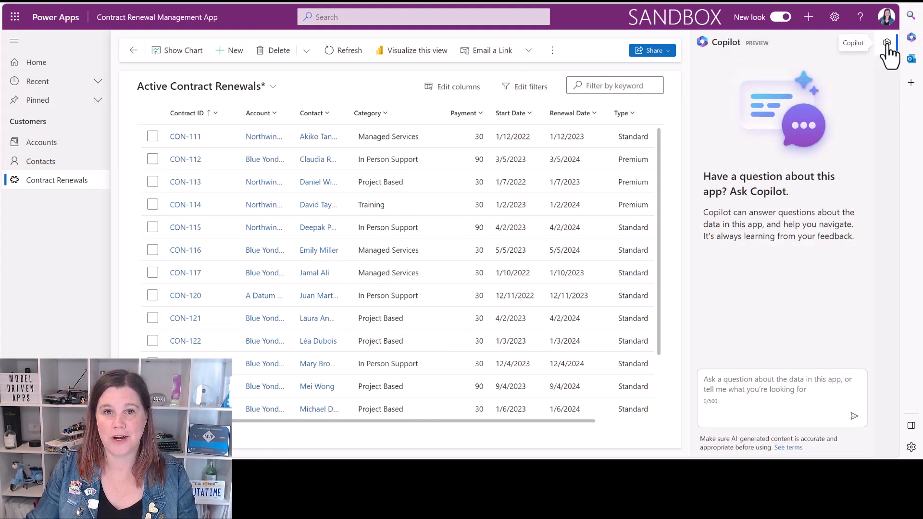
click(886, 42)
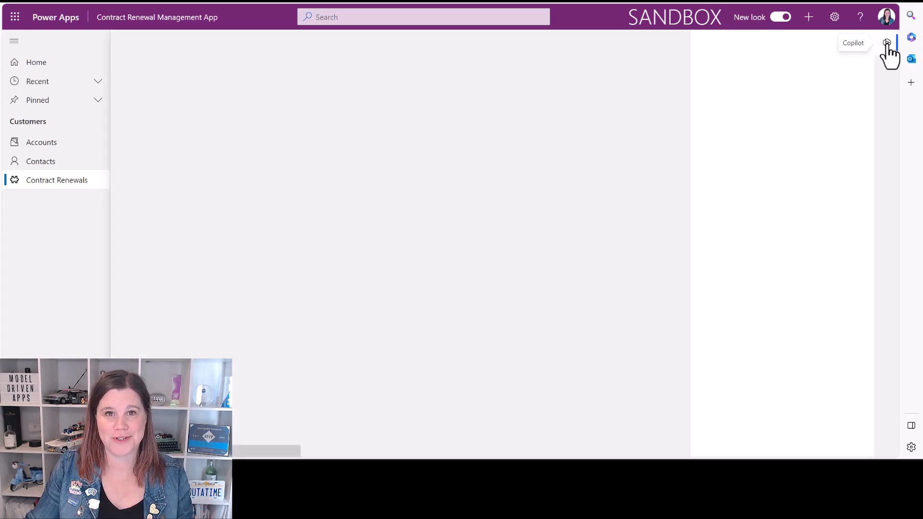
click(886, 42)
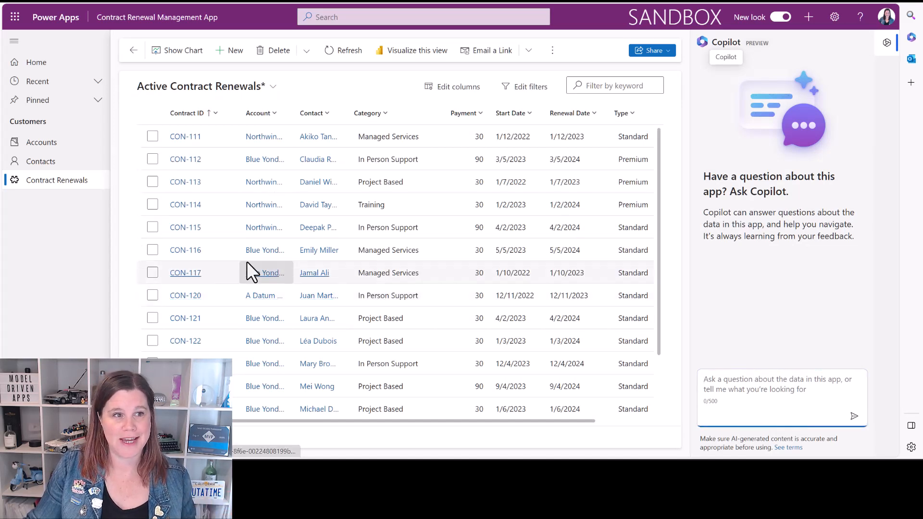
mouse_move(264, 159)
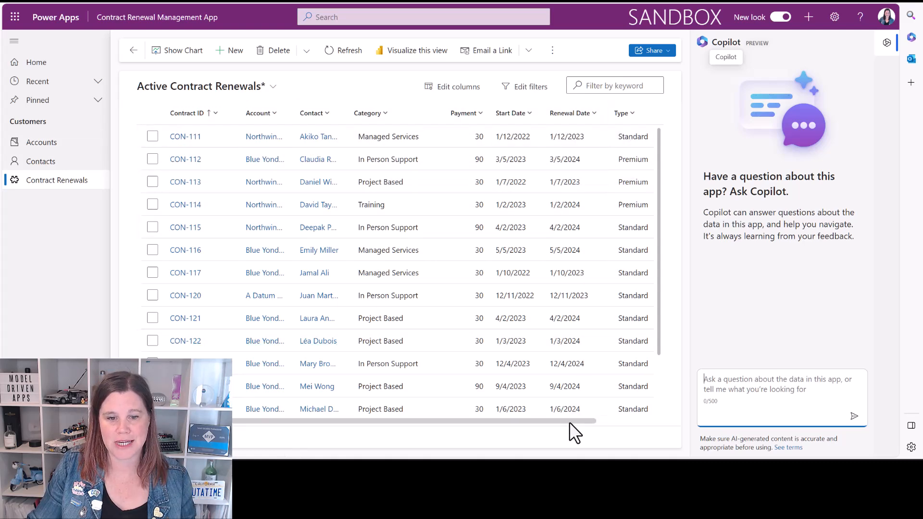
mouse_move(498, 430)
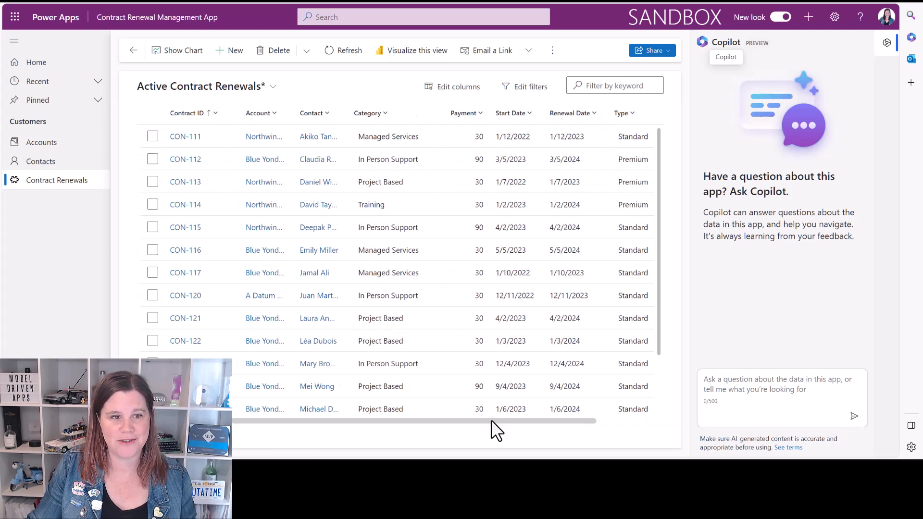
click(777, 394)
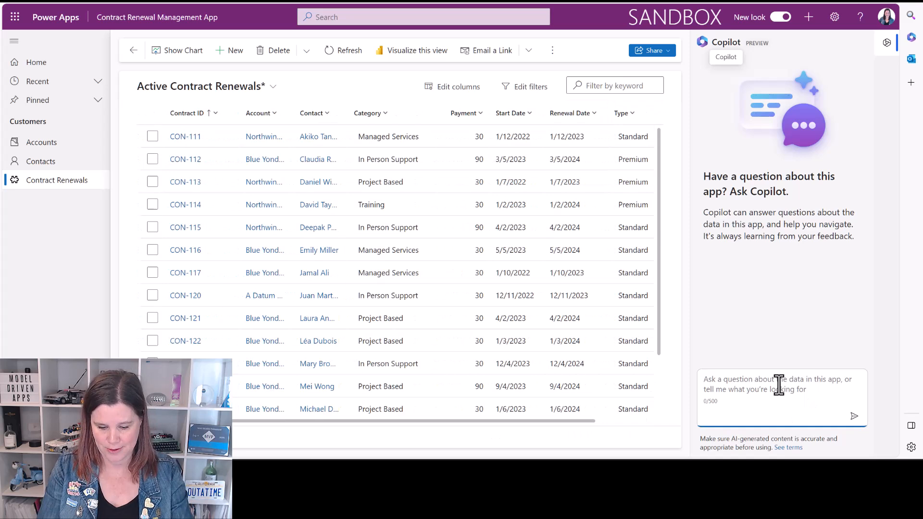
Ask Copilot the average ($13,500), highest ($25,000) and over-20000 (one) contract questions
text(What is the average value of our)
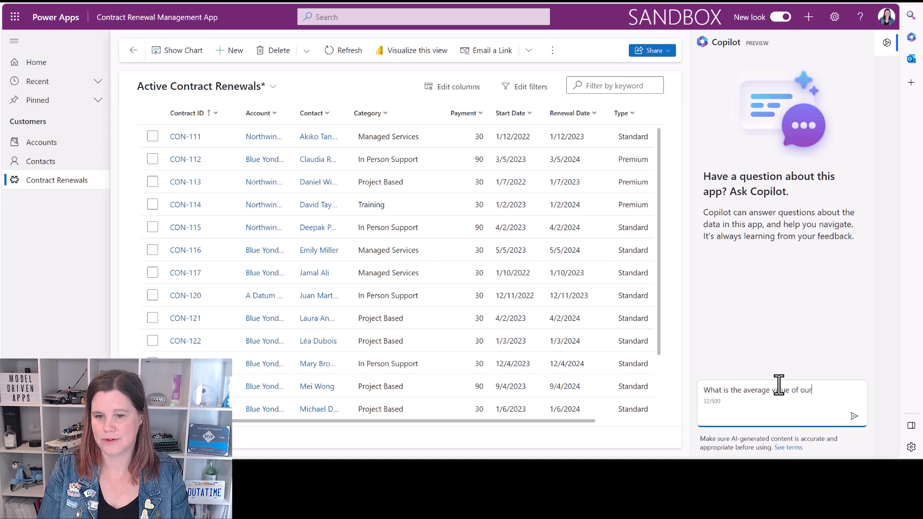
text(contracts)
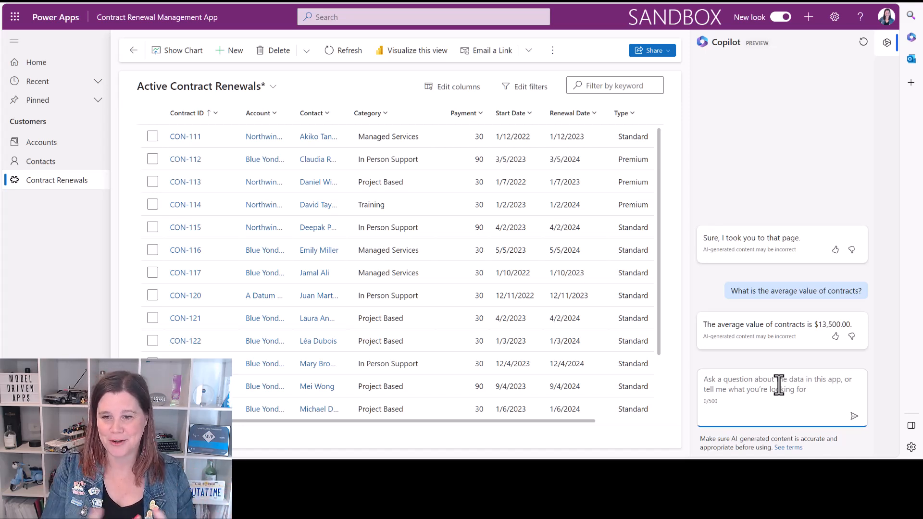
mouse_move(519, 433)
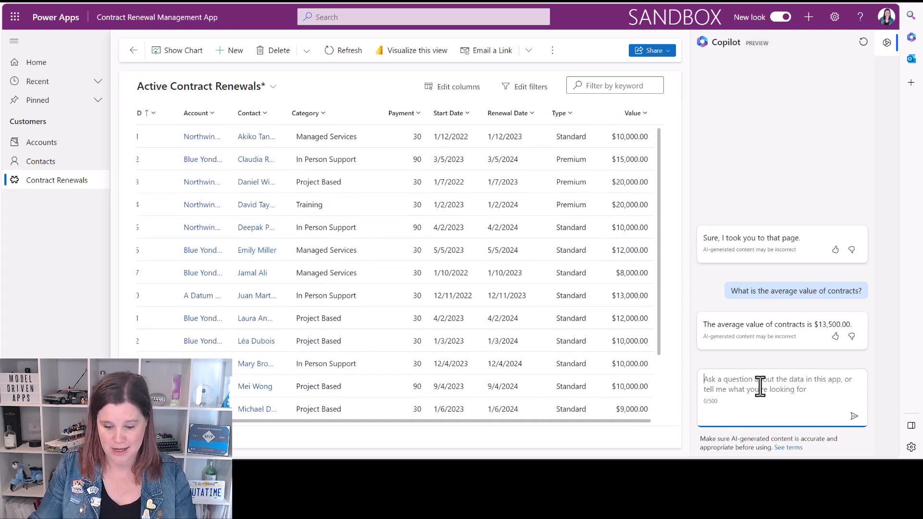
text(what is our high)
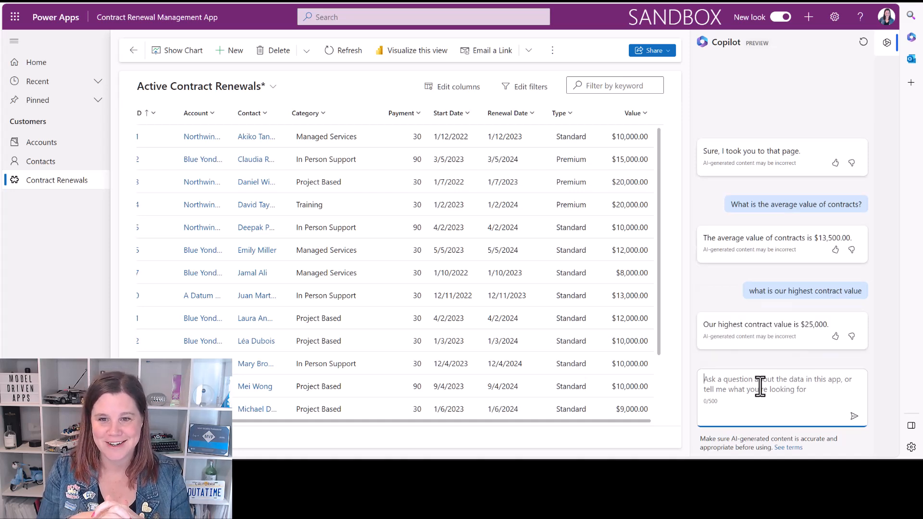
text(how)
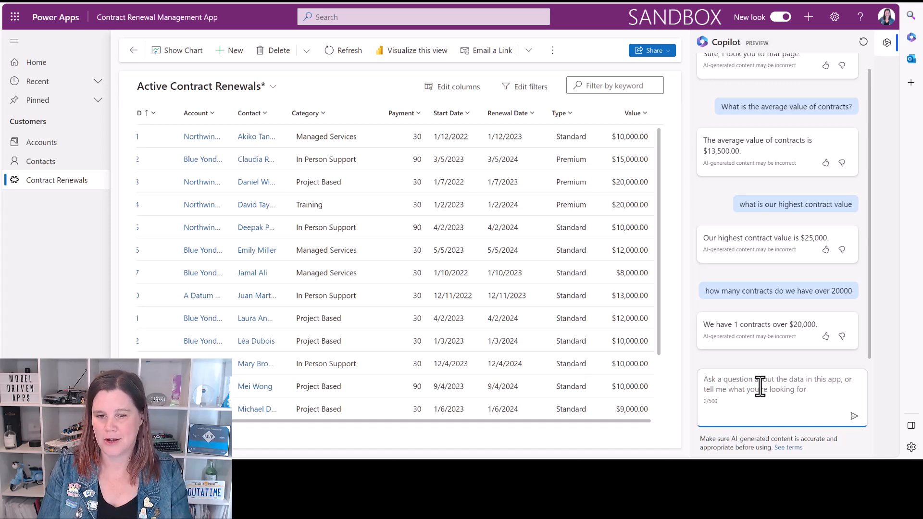
text(which contracts are)
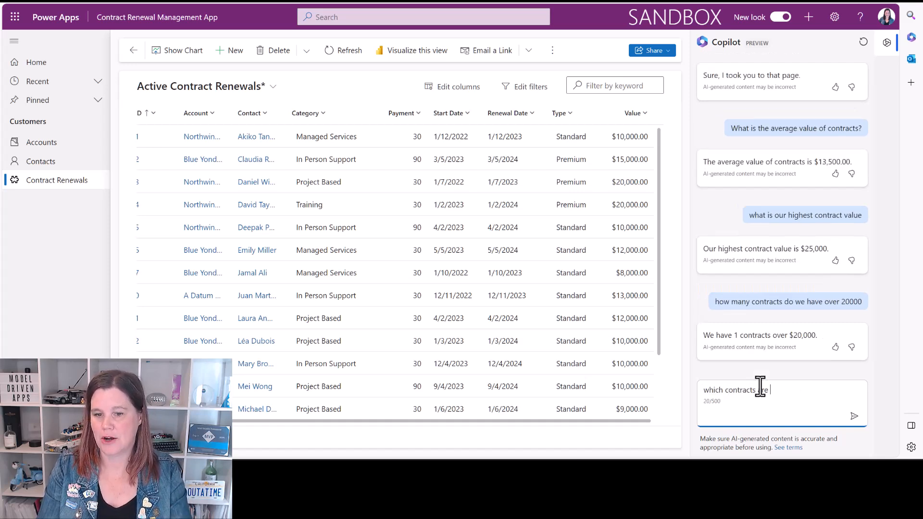
Ask Copilot for overdue contracts and list CON-111, CON-113, CON-117 and CON-128 on one page
text(overdue base)
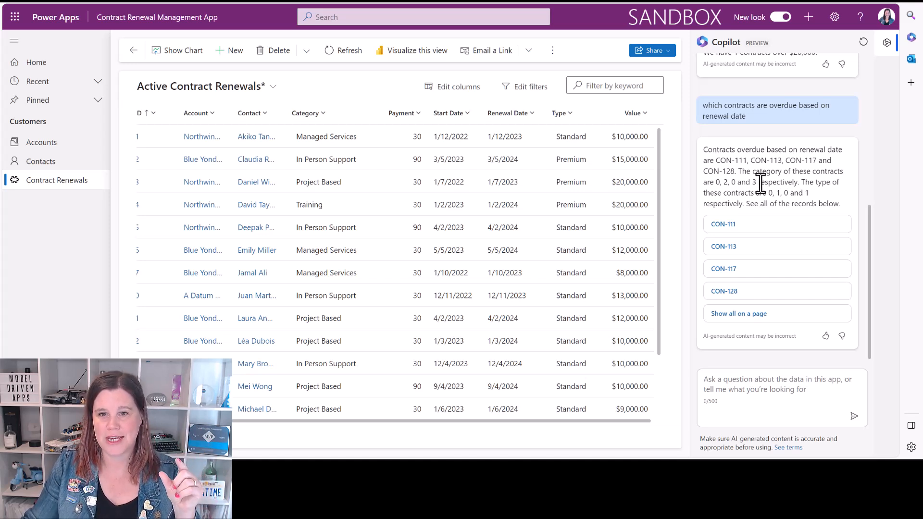
mouse_move(517, 429)
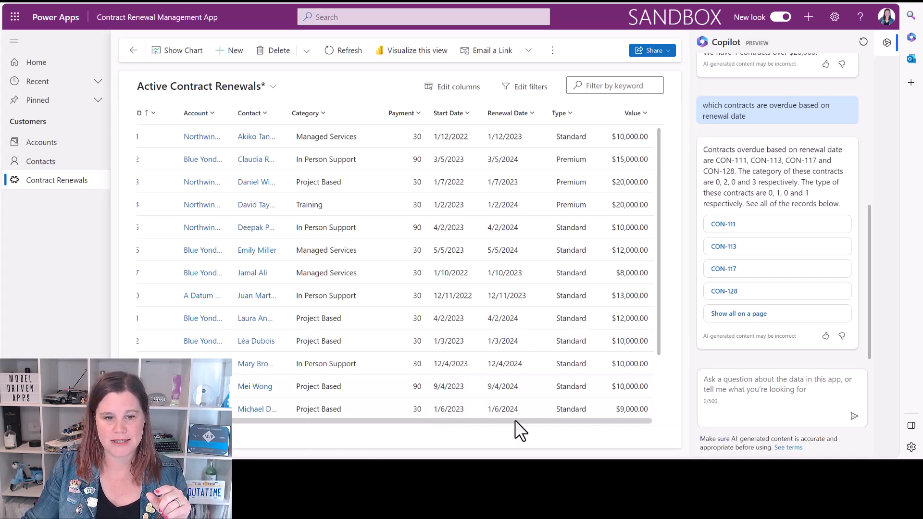
click(326, 136)
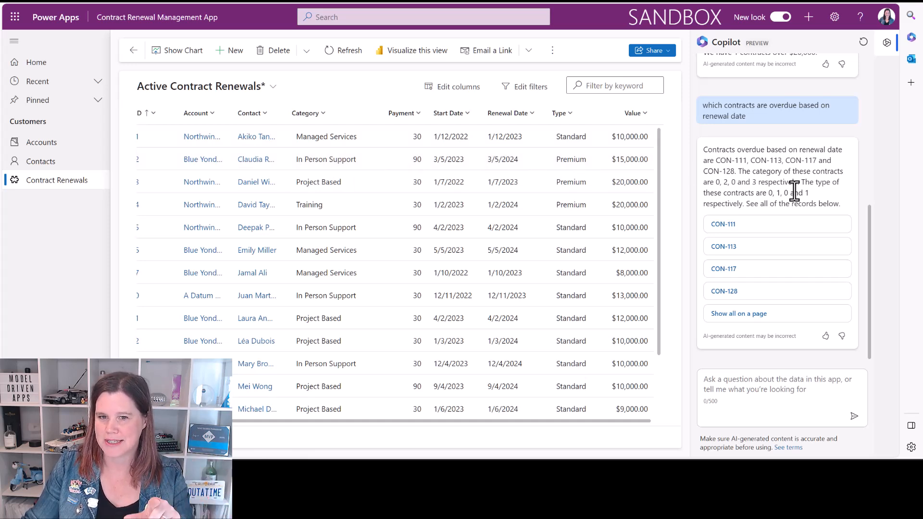
mouse_move(542, 327)
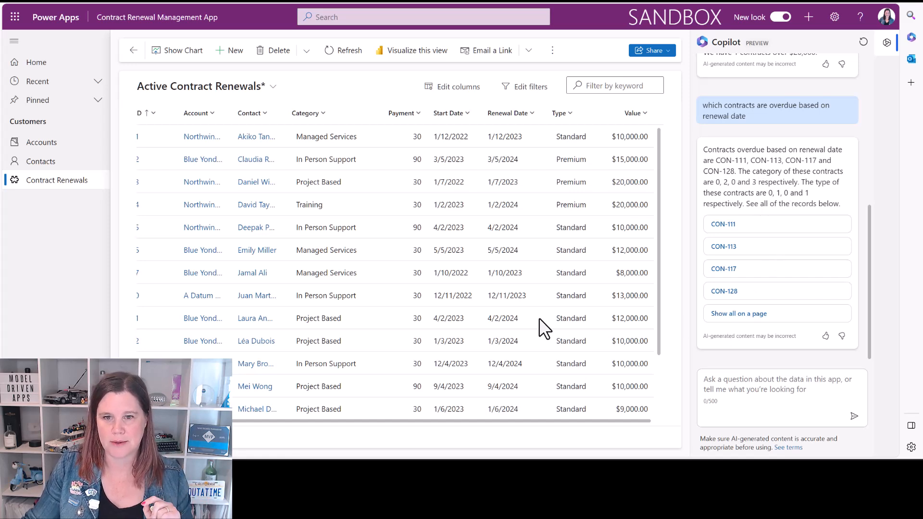
click(737, 313)
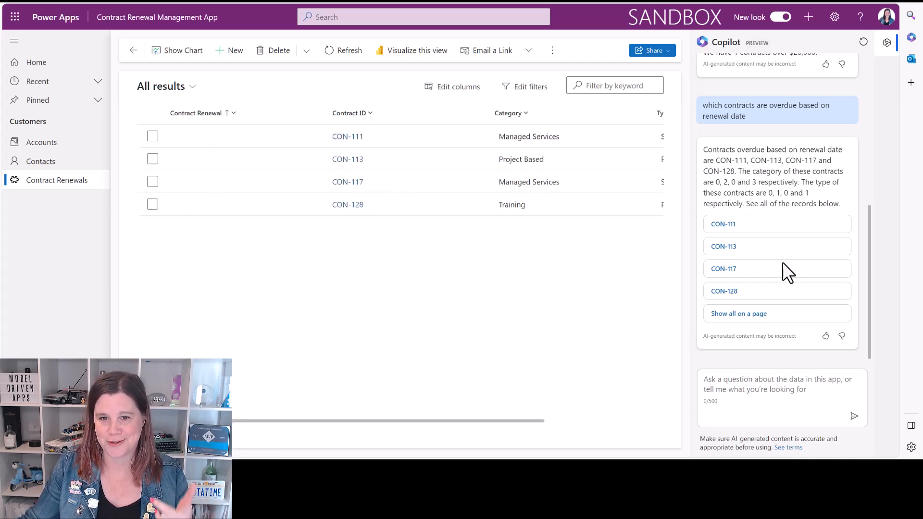
Ask Copilot 'show me all my accounts' to open the Active Accounts list
click(777, 390)
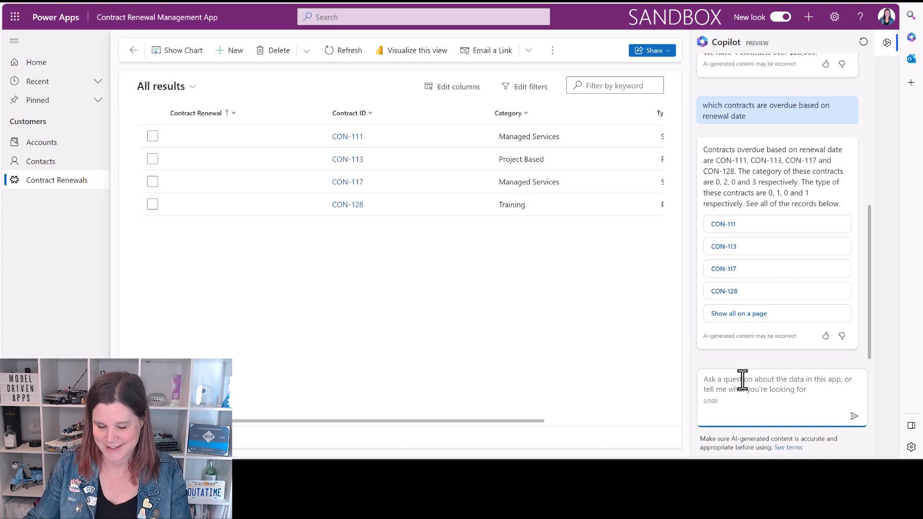
text(show me all my account)
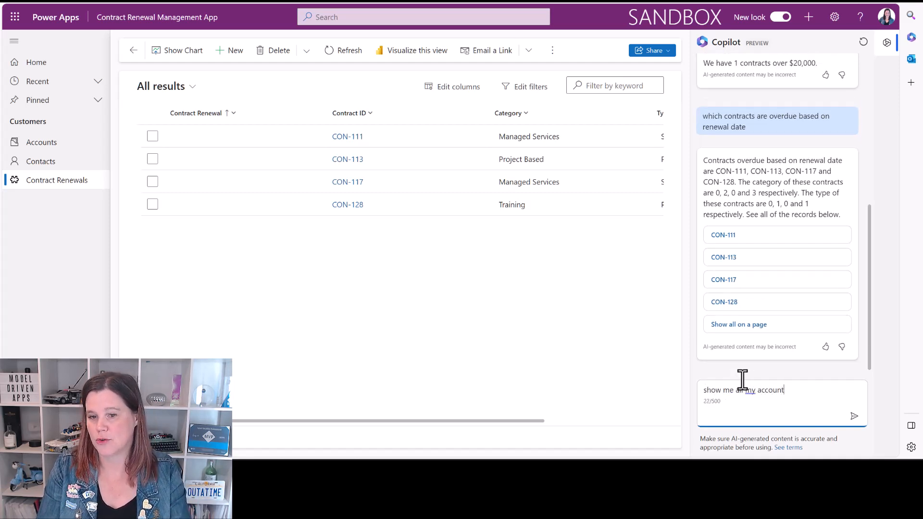
click(854, 416)
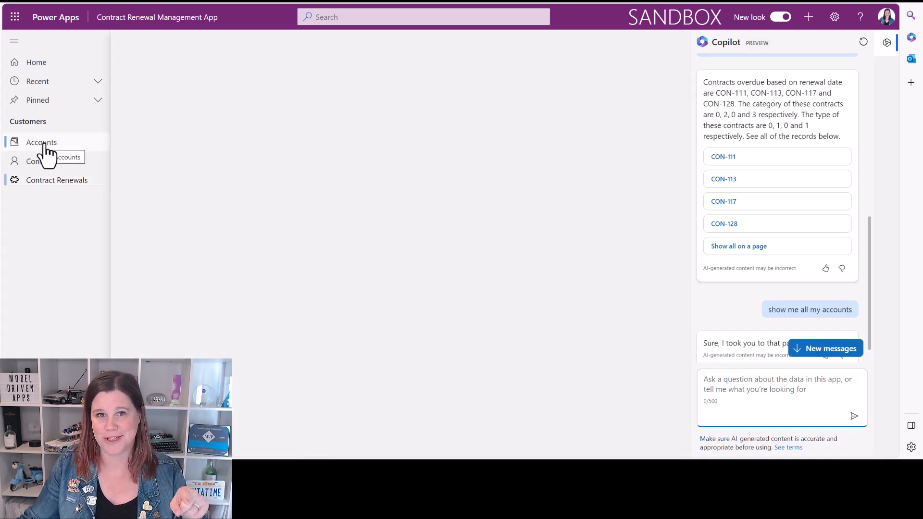
click(41, 142)
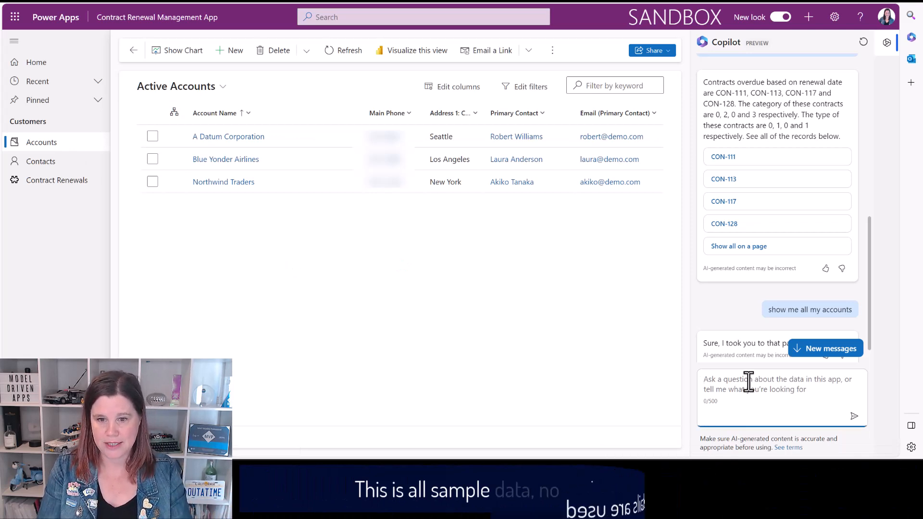
Ask Copilot how many contacts Northwind Traders has (7) and who its key contact is
text(how many contact)
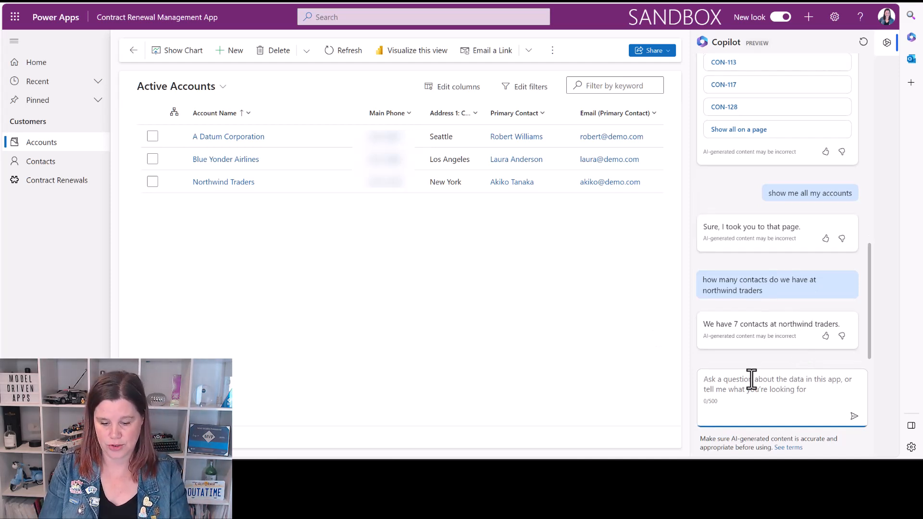
text(who is the key contact)
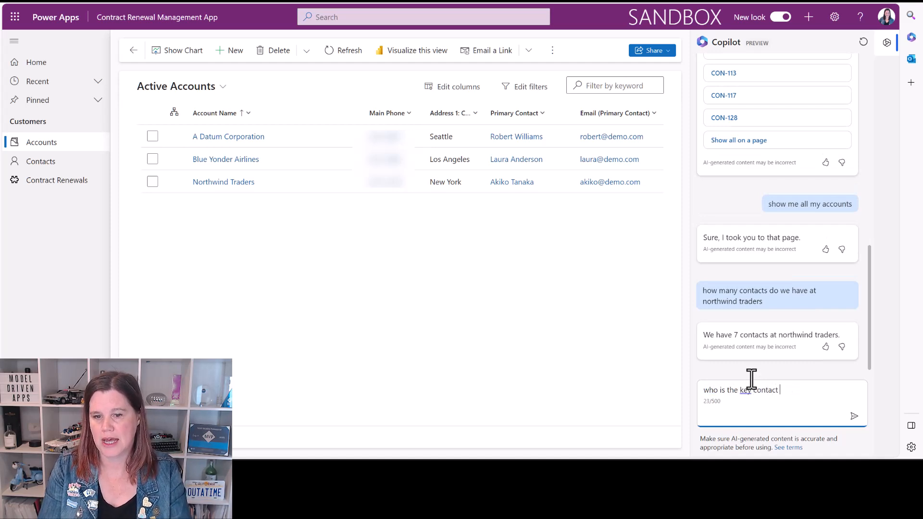
text(at northwinde)
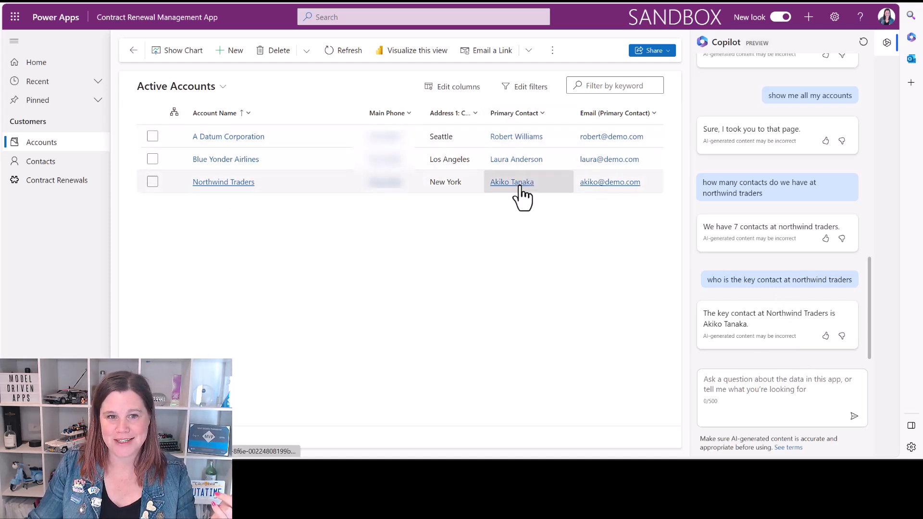
click(777, 390)
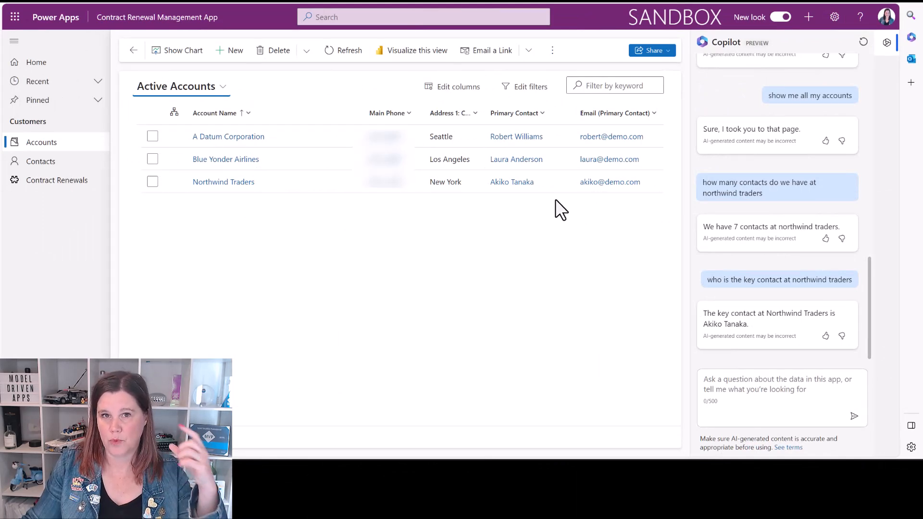
Ask for this month's new contacts (3), then list Northwind's Harry Ricardo and Penelope Barnes
click(782, 388)
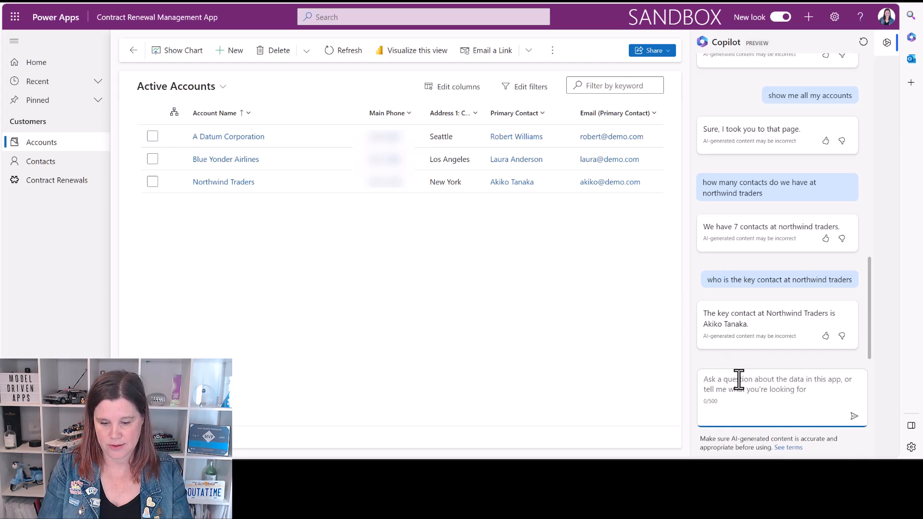
text(how many new cont)
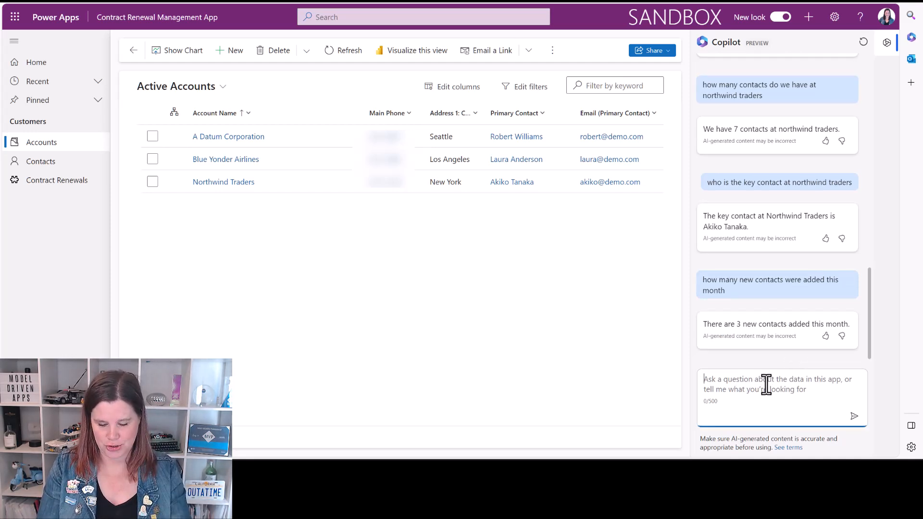
text(find)
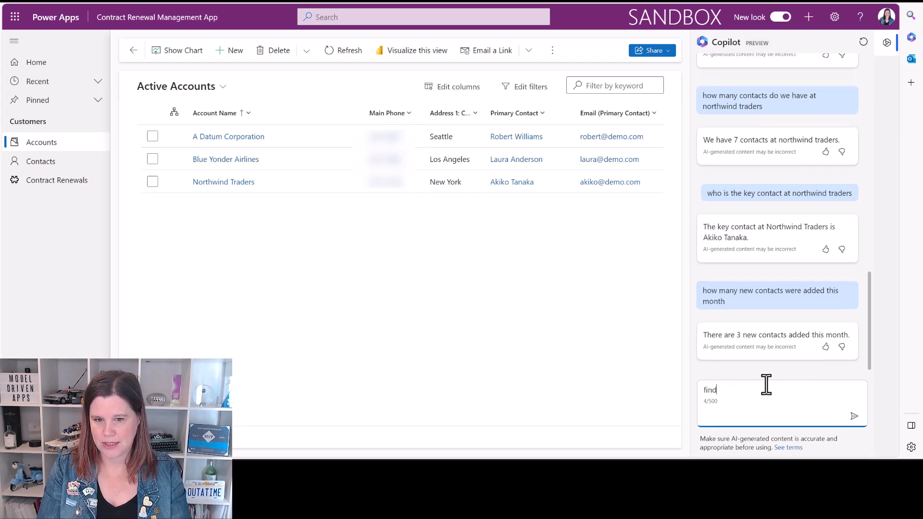
text(the contacts added this month)
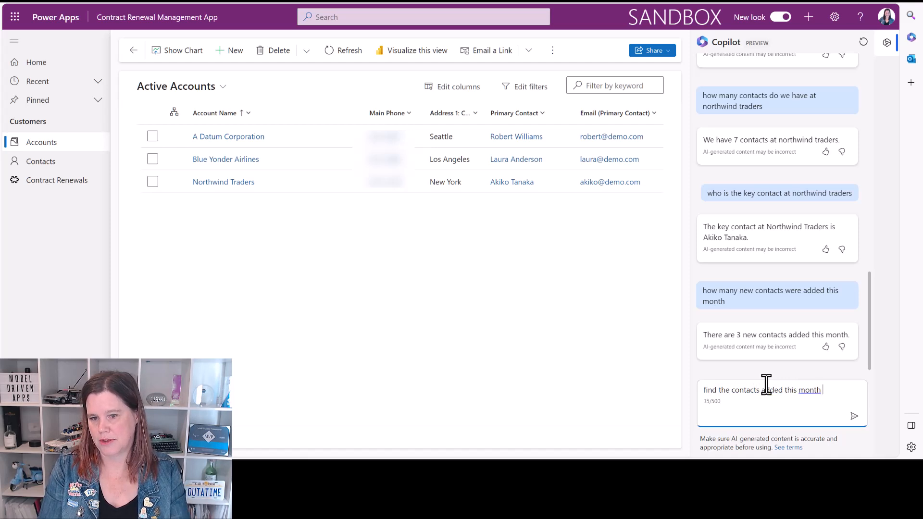
text(at northwind)
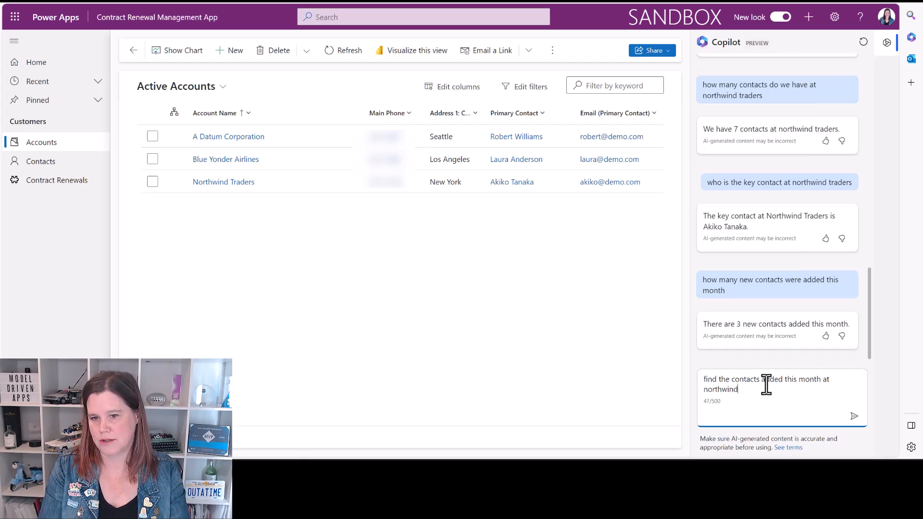
click(853, 417)
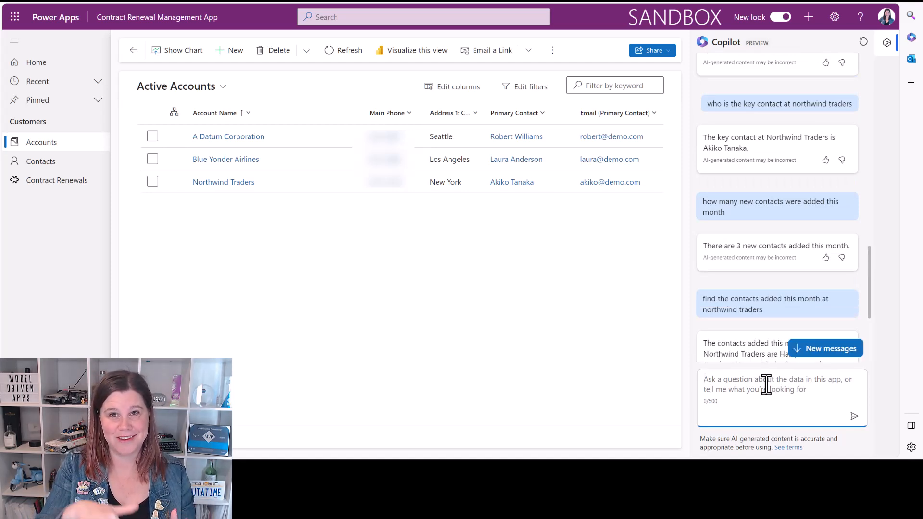
mouse_move(748, 336)
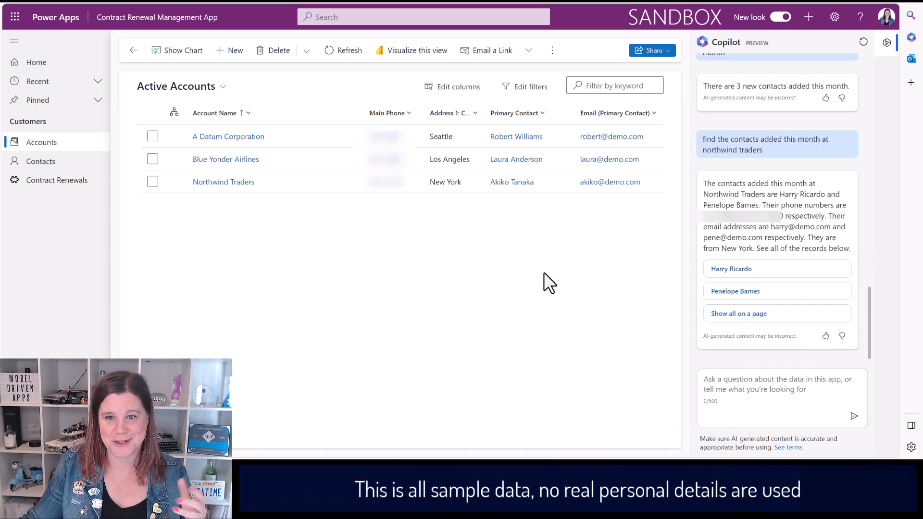
mouse_move(563, 269)
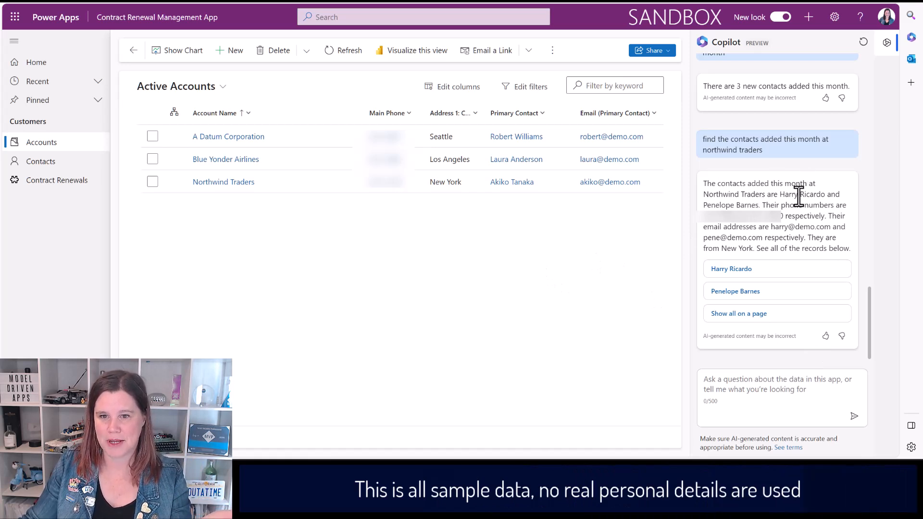
mouse_move(745, 297)
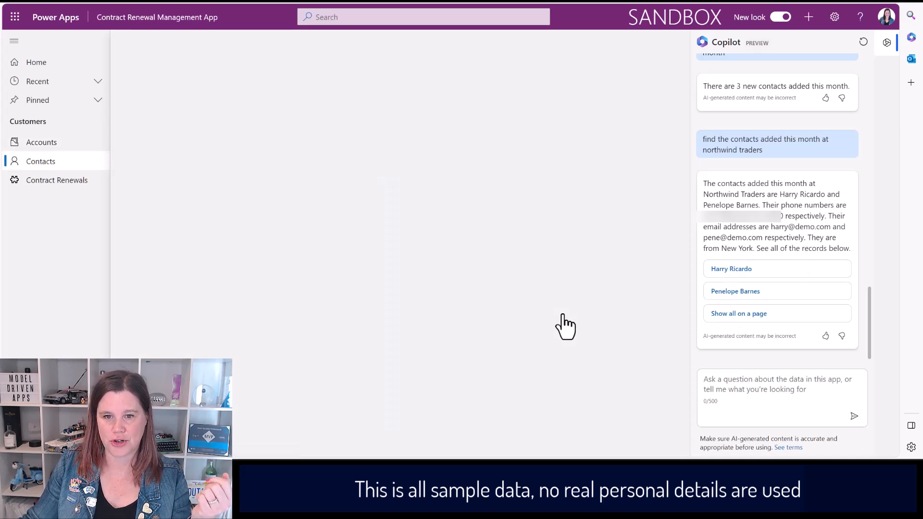
click(738, 313)
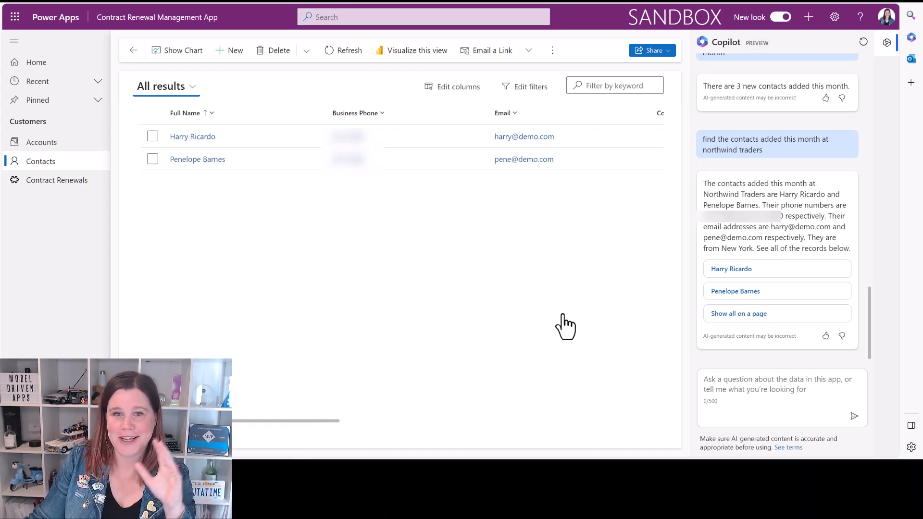
mouse_move(577, 317)
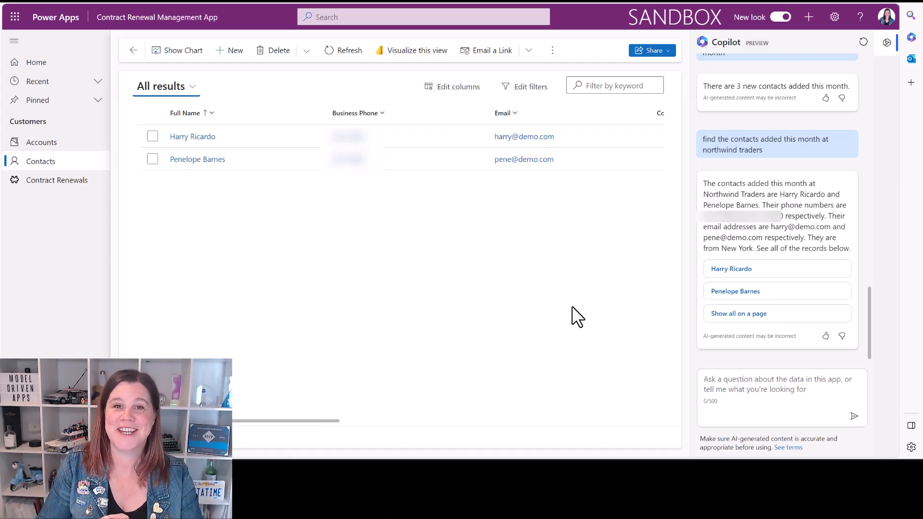